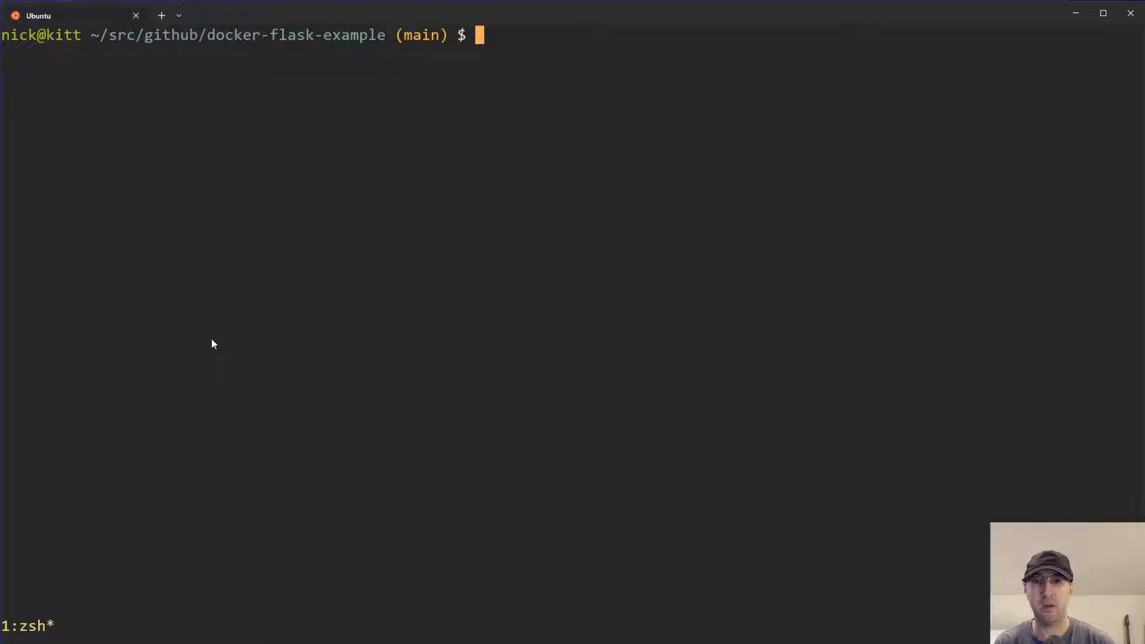
# Show the docker-flask-example commit history with git log to pick hashes to compare
pyautogui.write('git log')
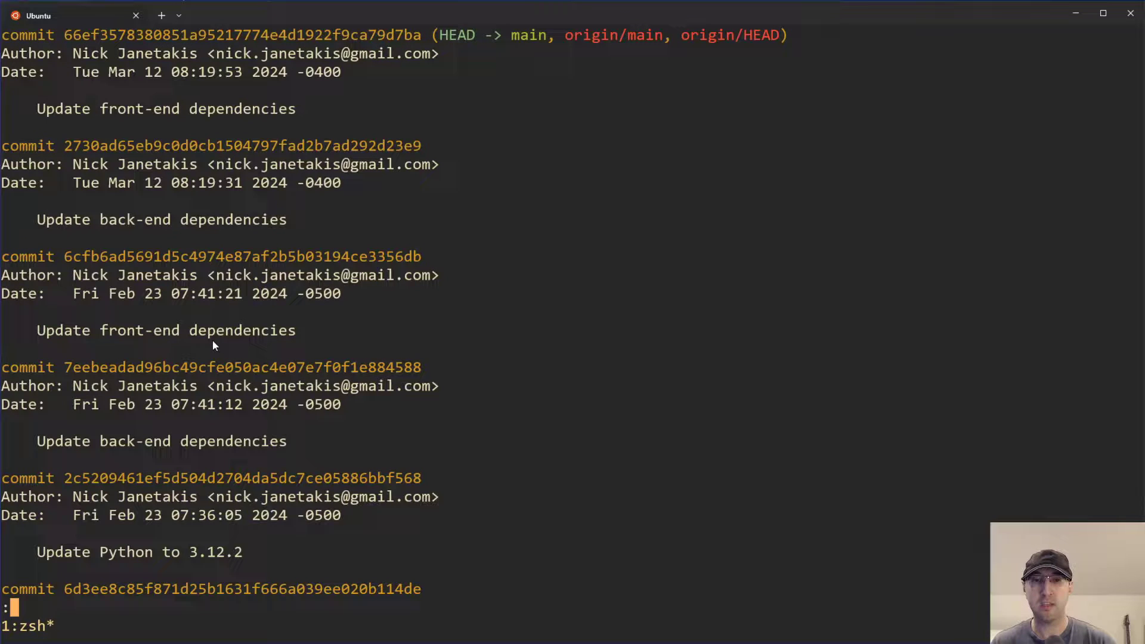
pyautogui.moveTo(285, 262)
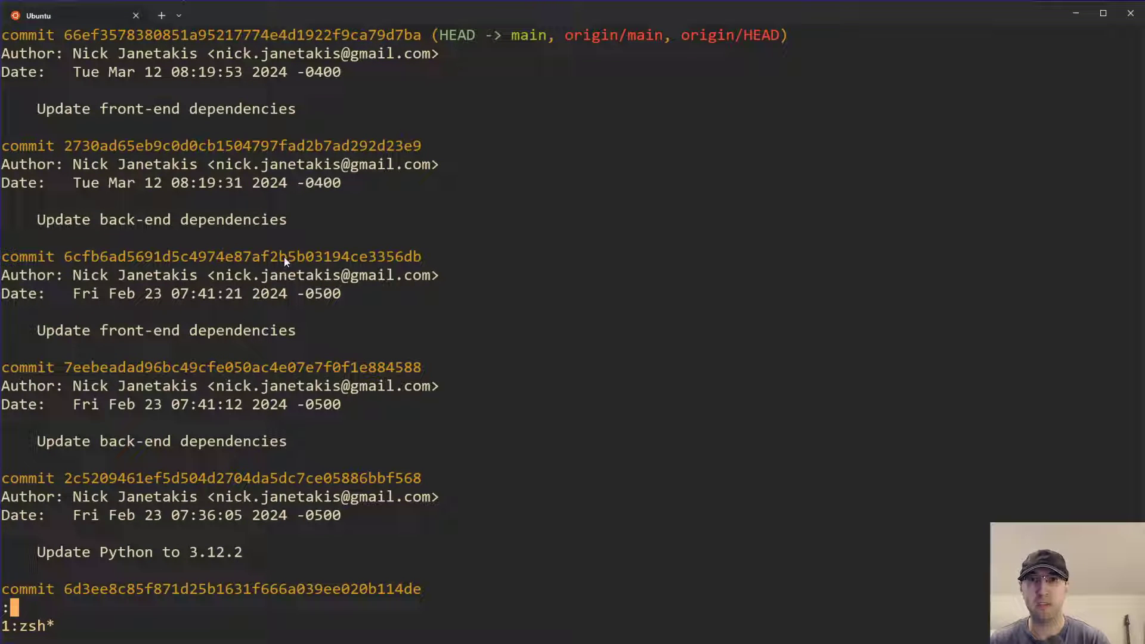
pyautogui.moveTo(95, 376)
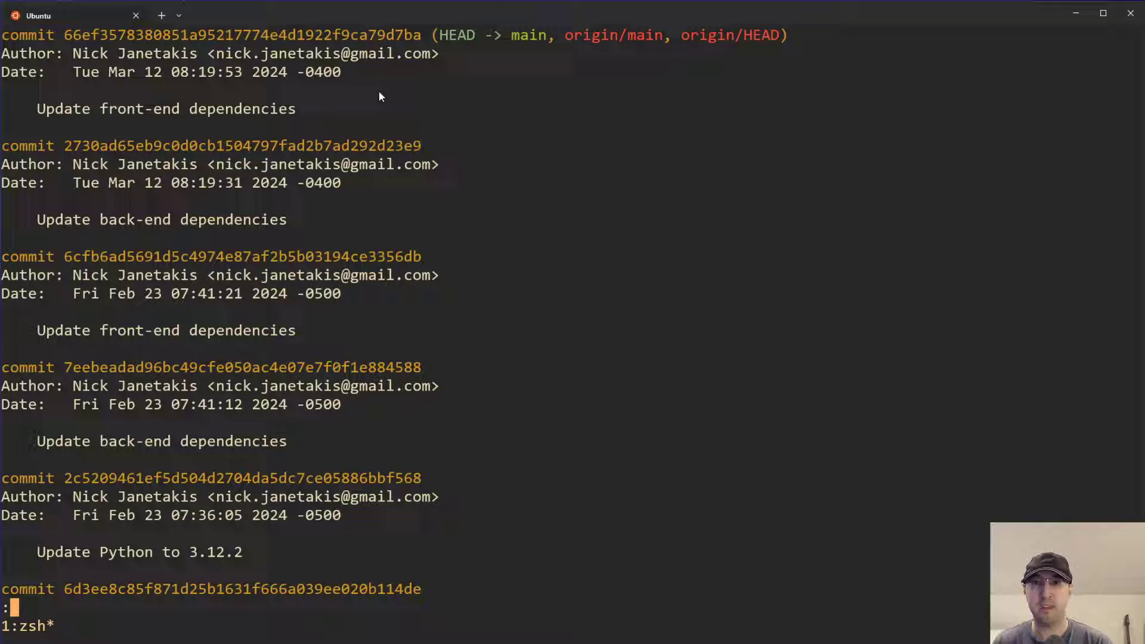
pyautogui.moveTo(134, 385)
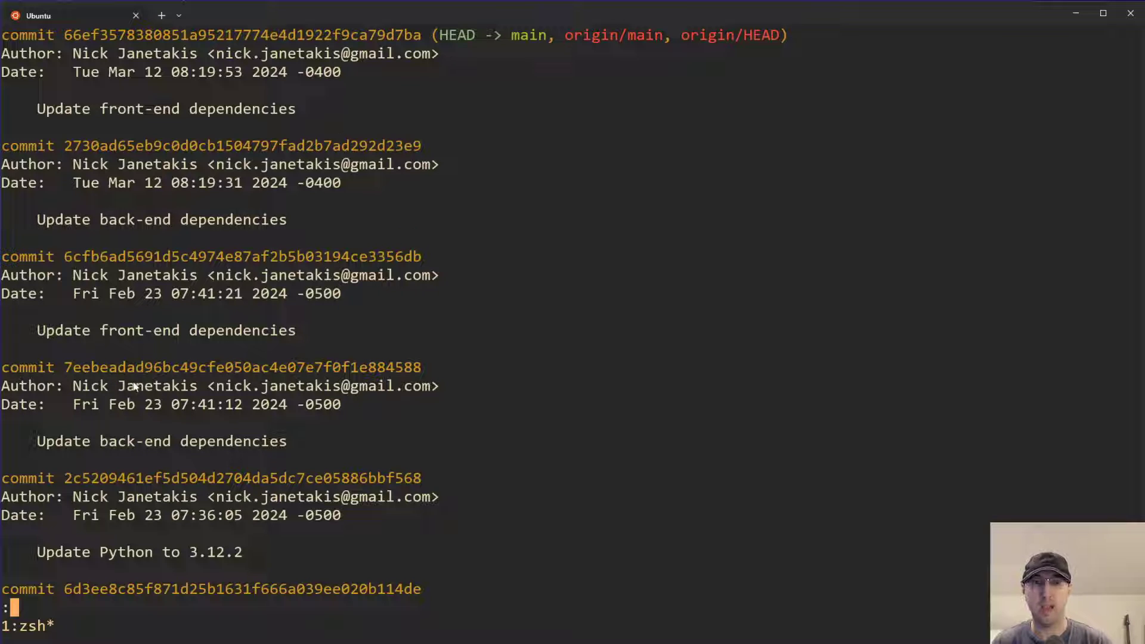
pyautogui.moveTo(69, 375)
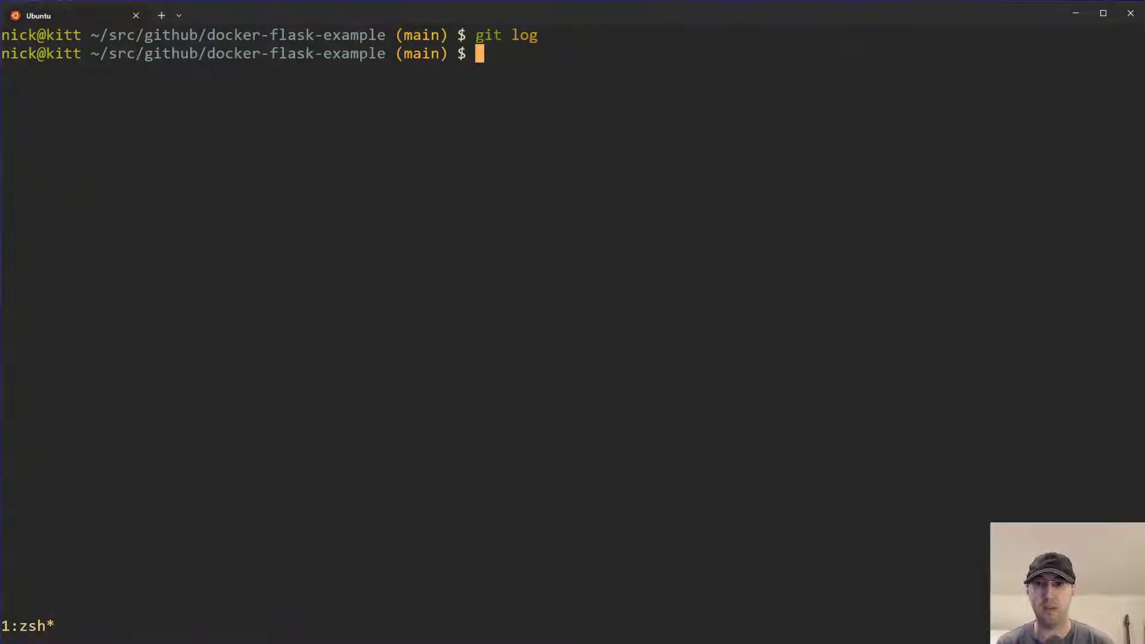
# Diff commit 7eebeada against HEAD and page through the changes
pyautogui.write('git diff 7eebeadad96bc49cfe050ac4e07e7f0f1e884588 HEAD')
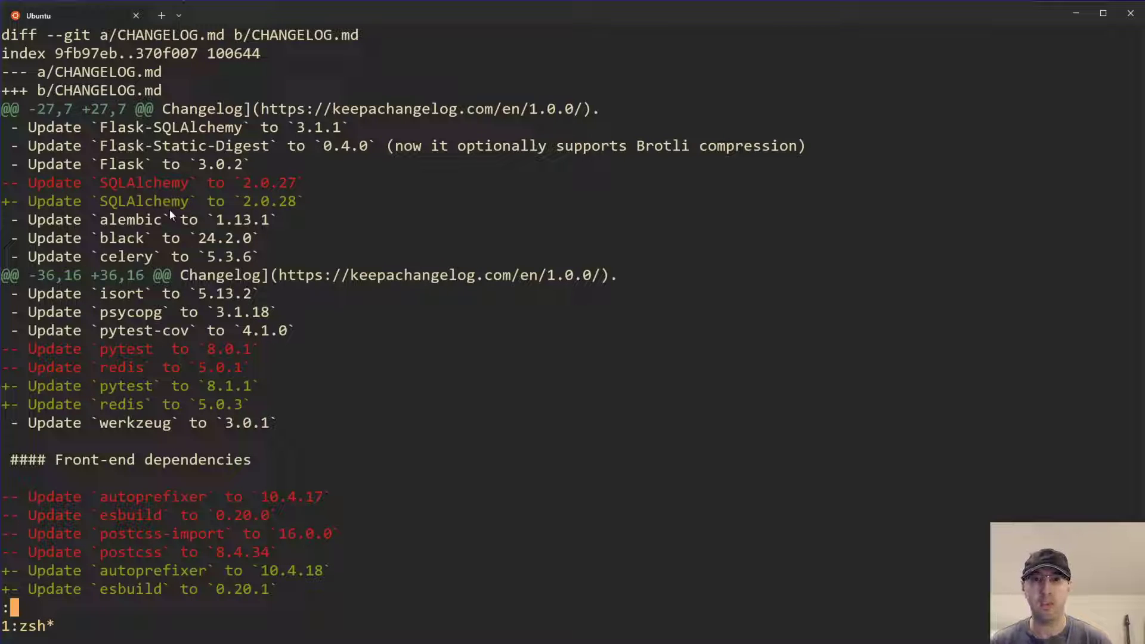
pyautogui.moveTo(548, 237)
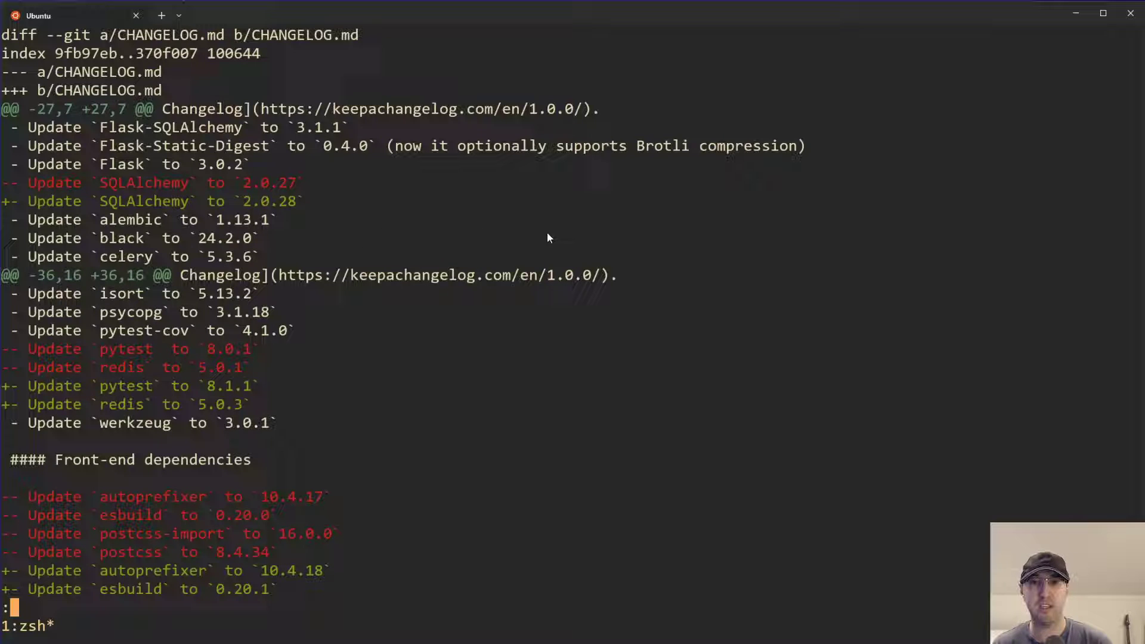
pyautogui.scroll(-3)
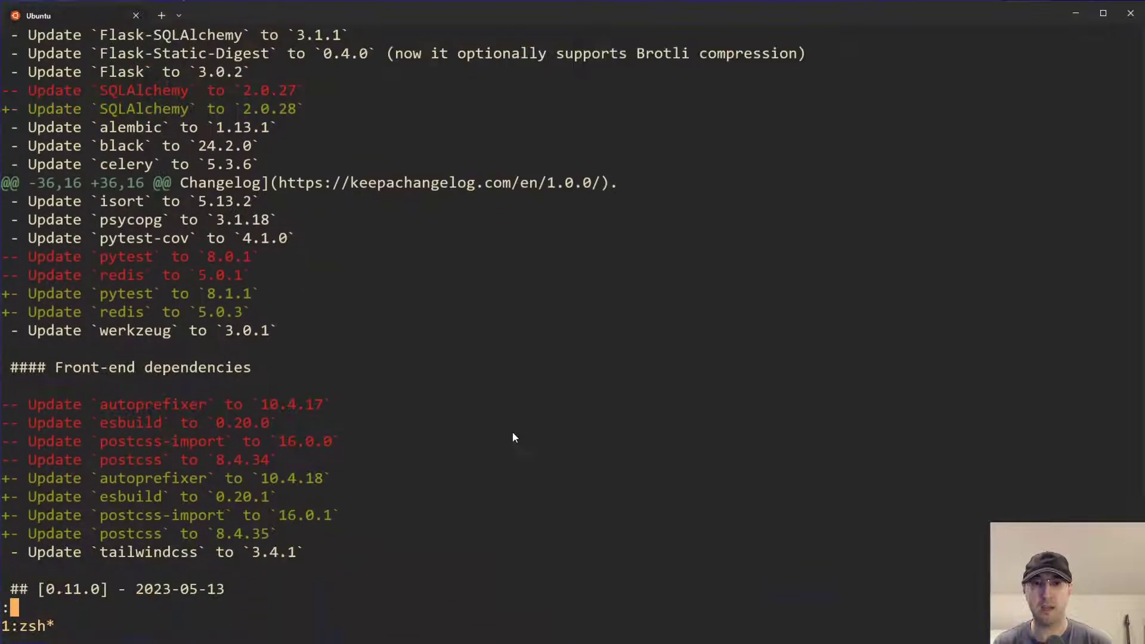
pyautogui.scroll(-3)
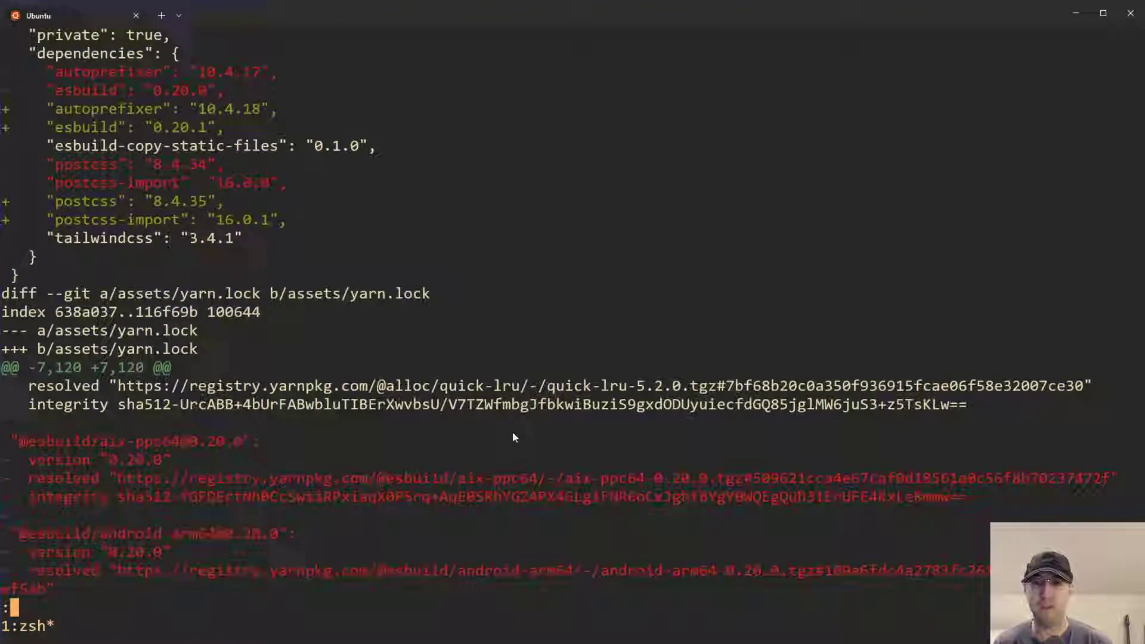
pyautogui.scroll(-3)
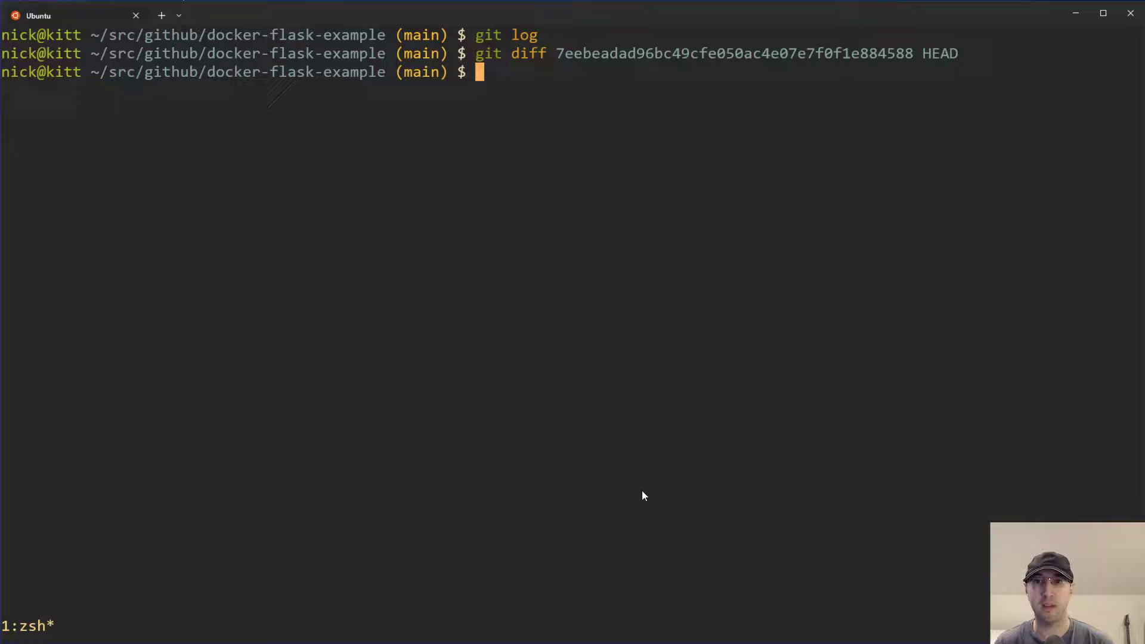
# List the release tags, then diff tag 0.7.0 against a later tag
pyautogui.write('git tag')
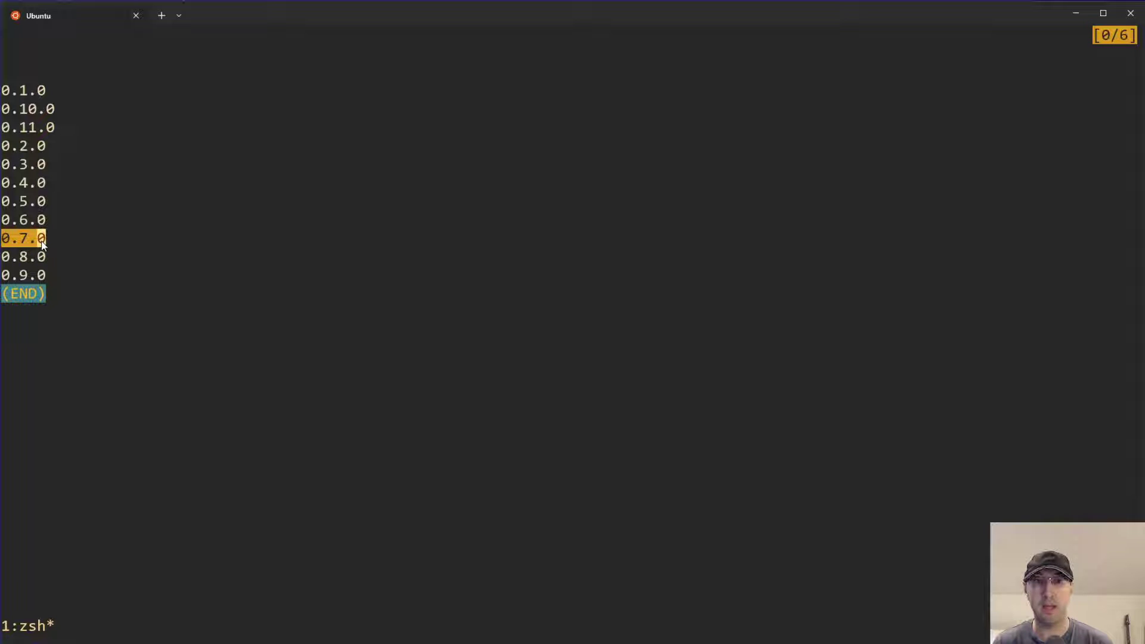
pyautogui.press('q')
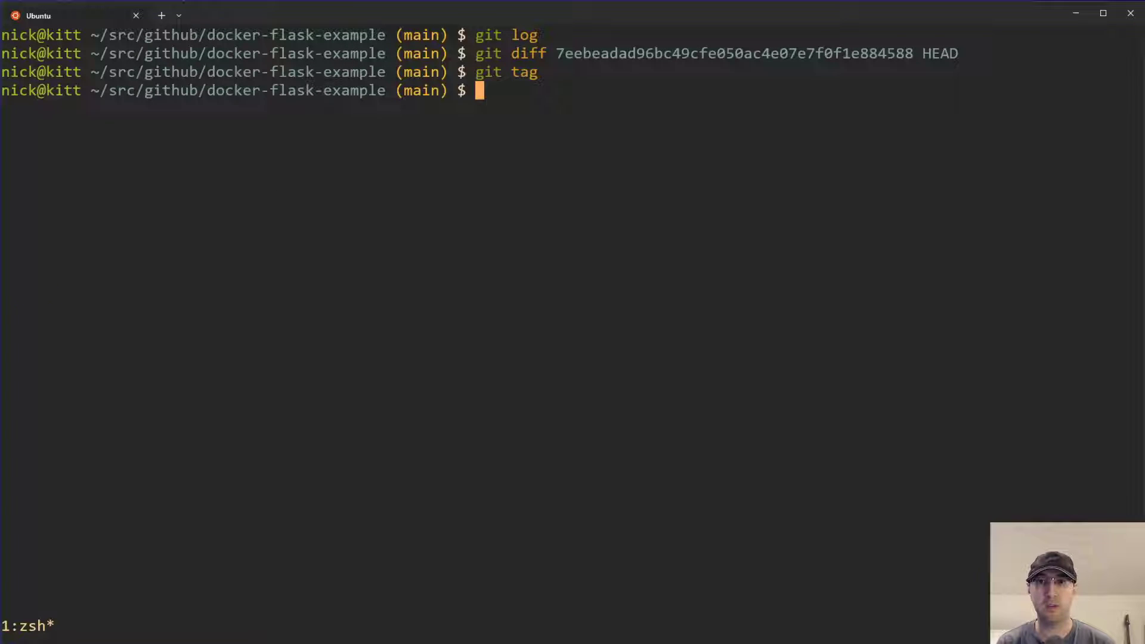
pyautogui.write('git diff 0.7.0')
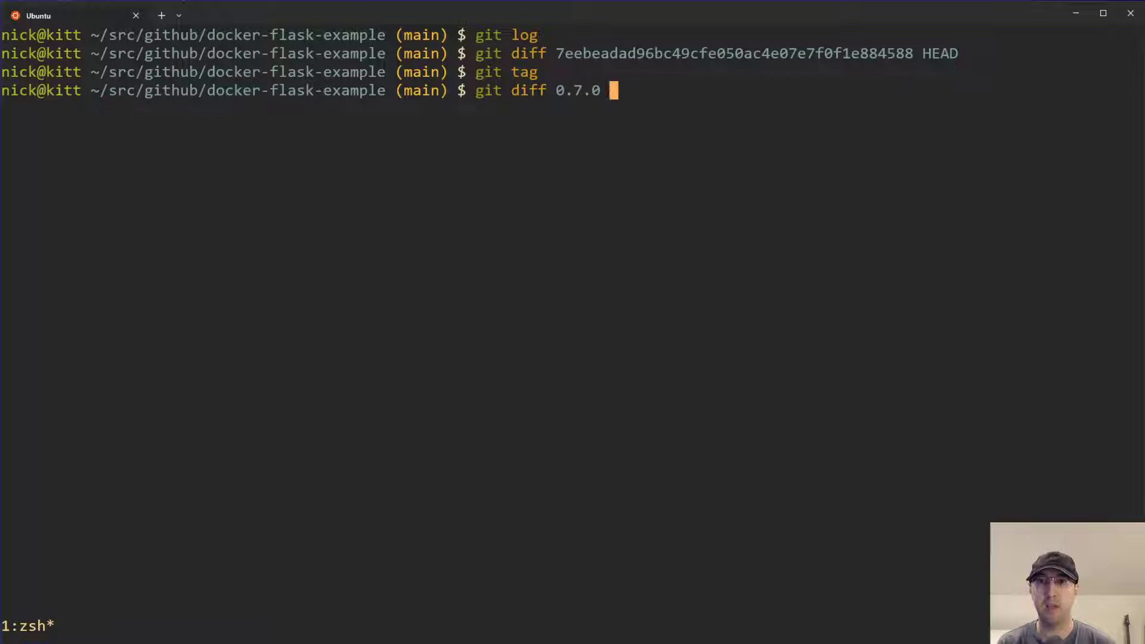
pyautogui.write('0.8')
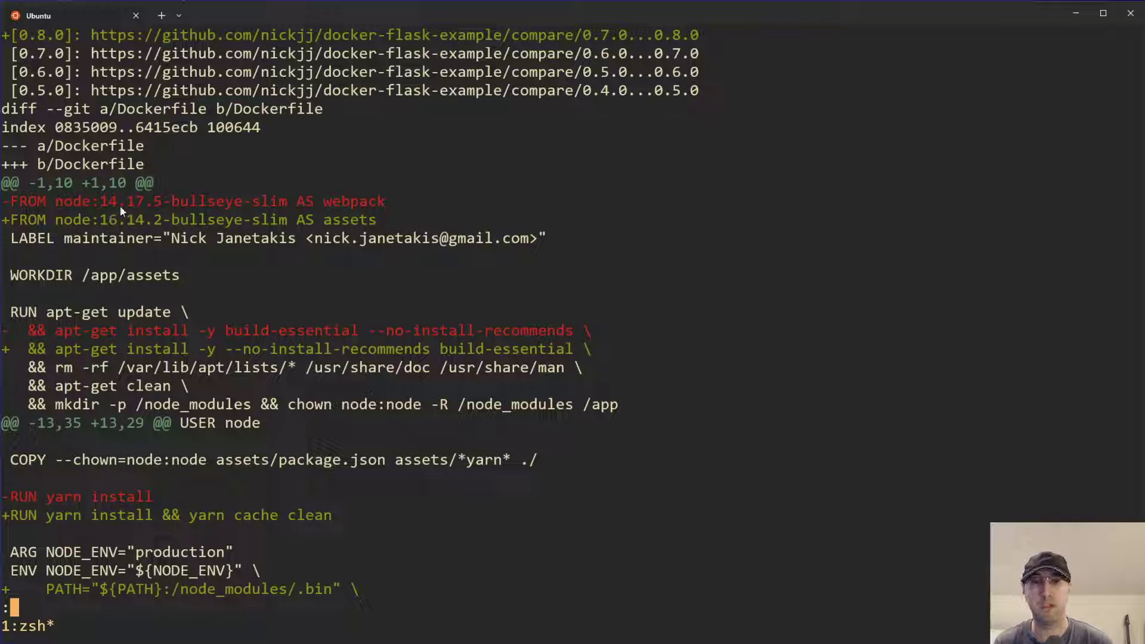
pyautogui.moveTo(509, 247)
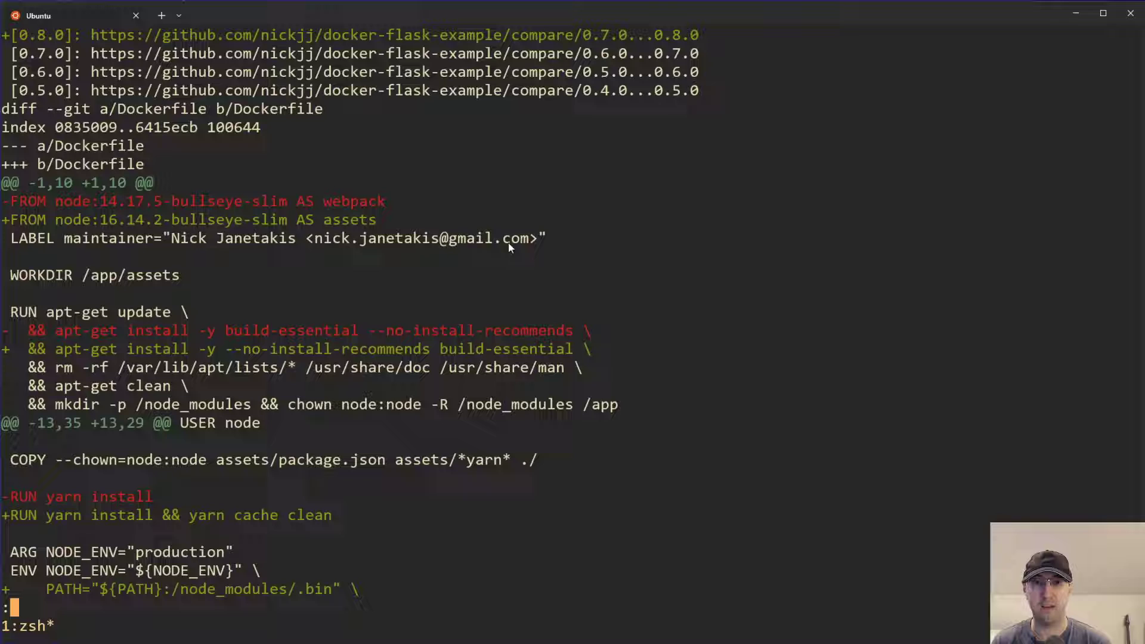
pyautogui.moveTo(687, 233)
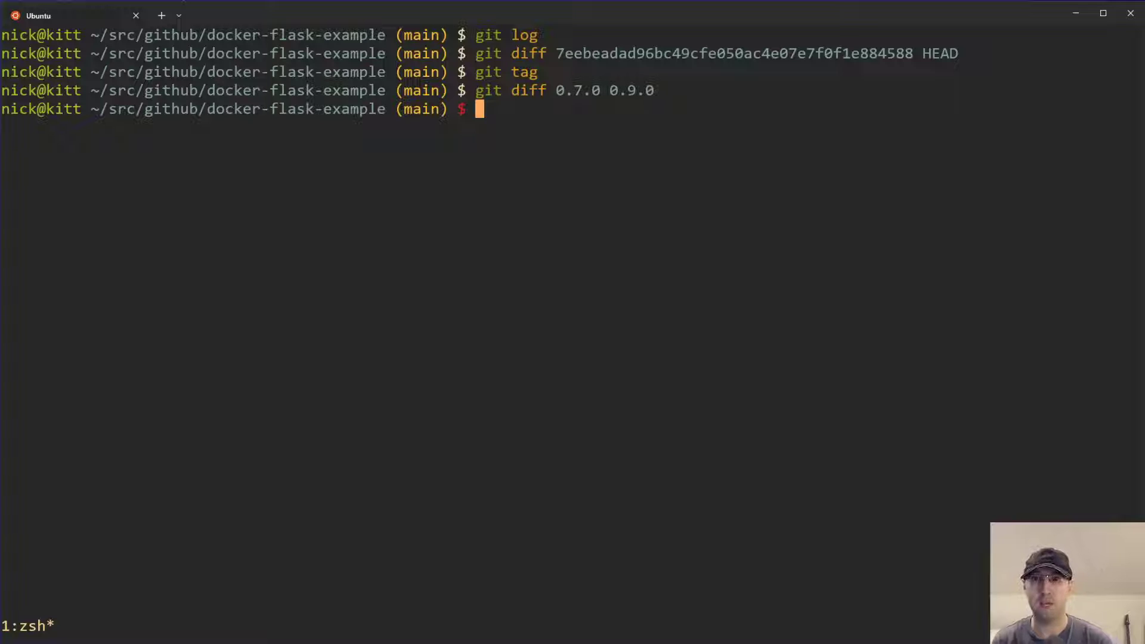
# List the branches, then page through the nested-blueprints versus main diff
pyautogui.write('git branch')
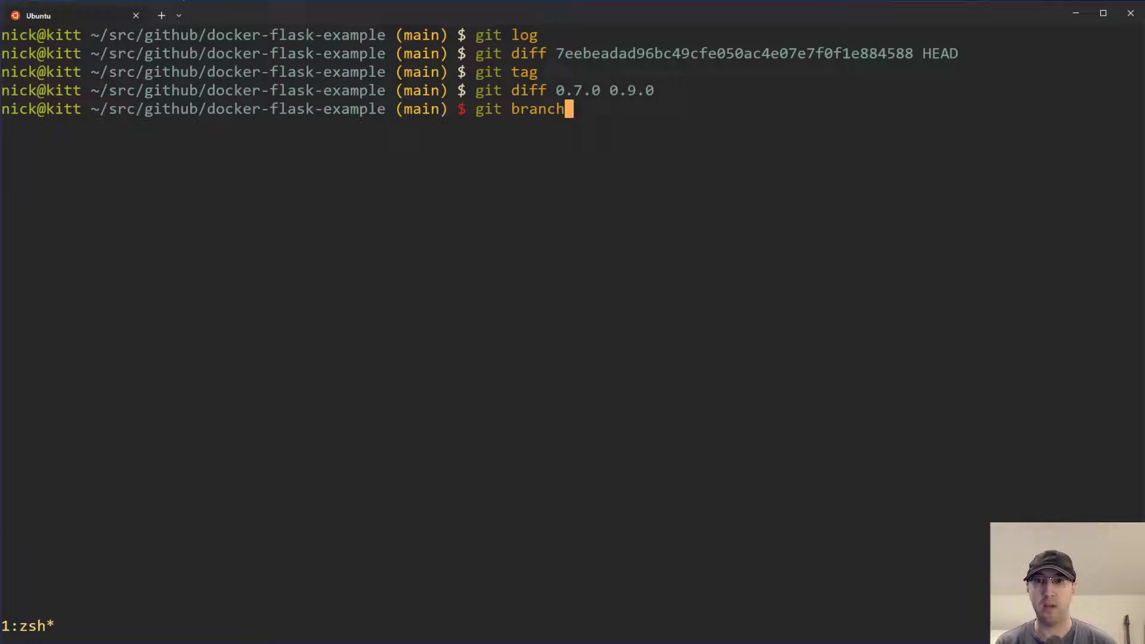
pyautogui.press('Enter')
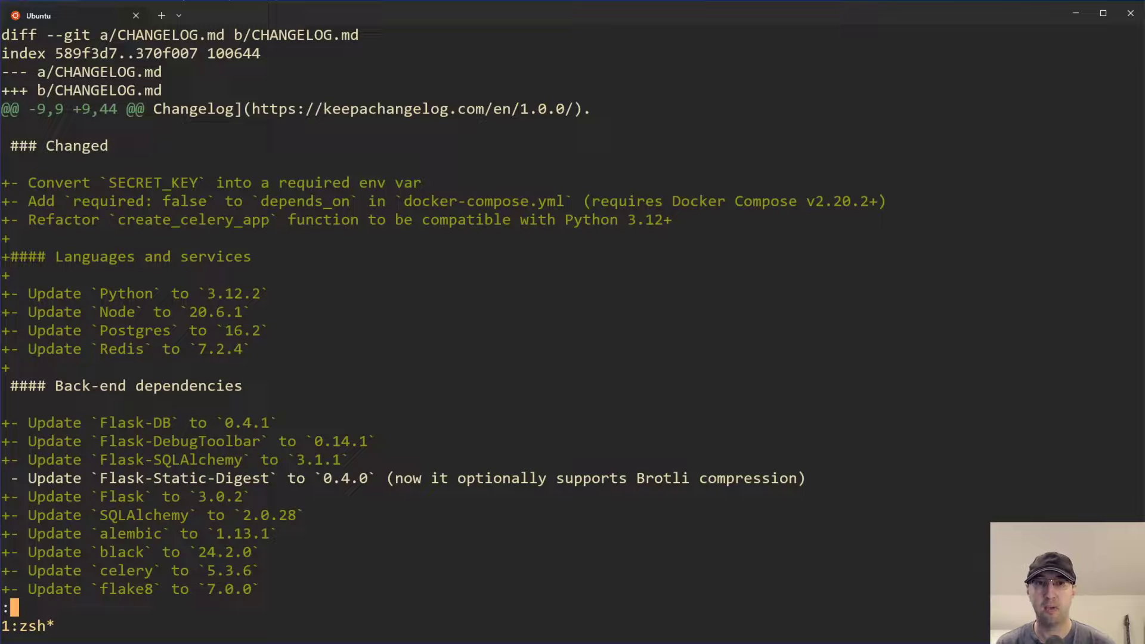
pyautogui.scroll(-3)
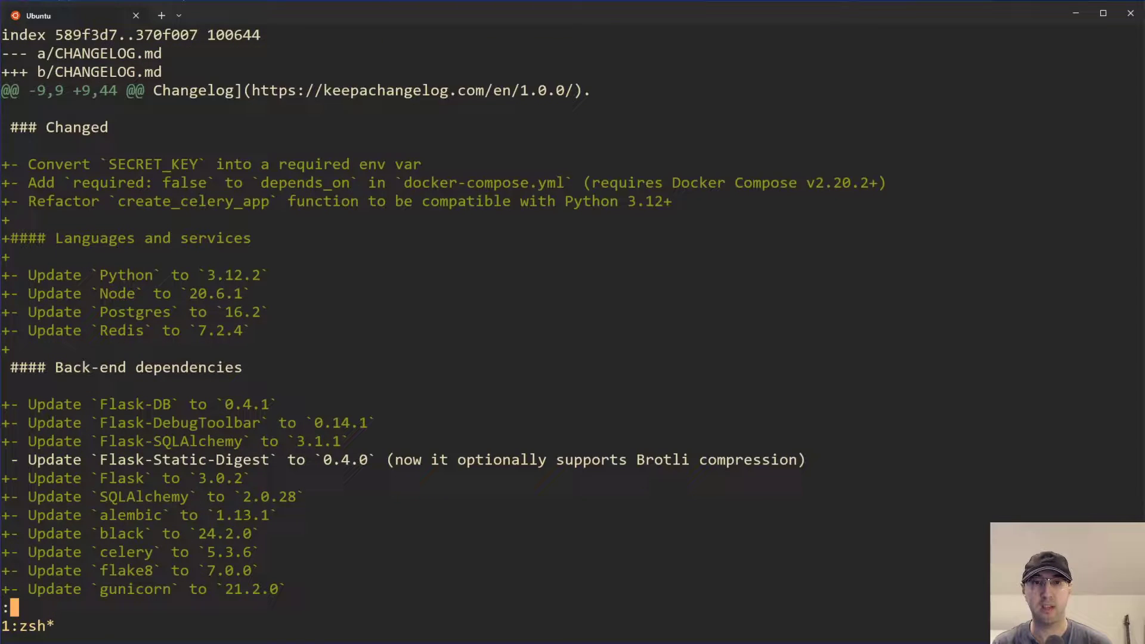
pyautogui.scroll(-3)
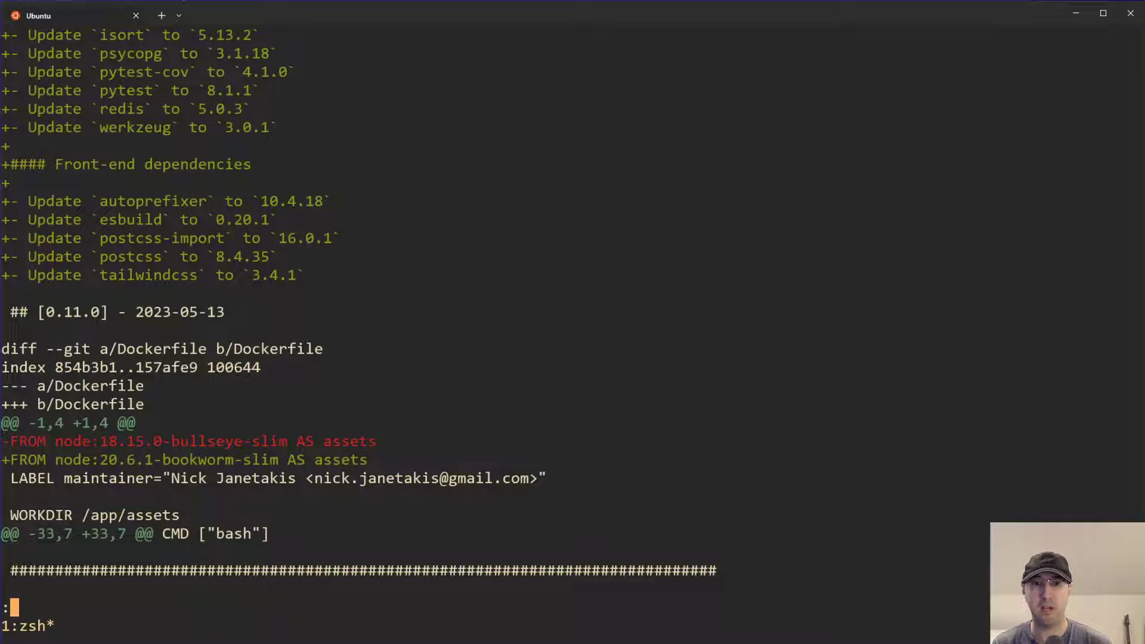
pyautogui.scroll(-3)
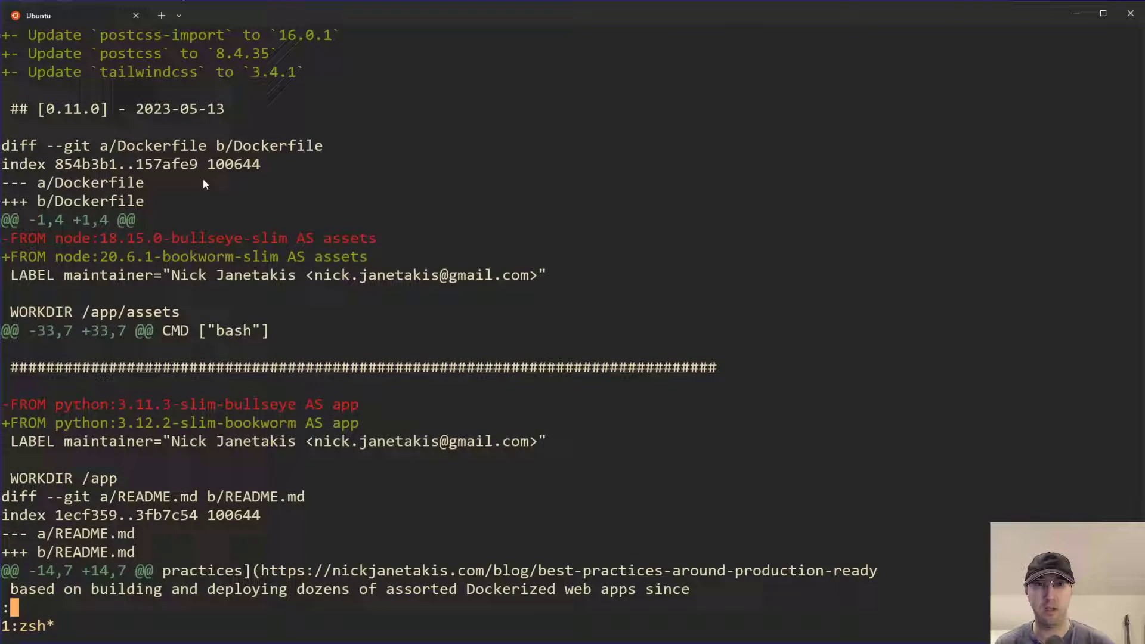
pyautogui.moveTo(636, 422)
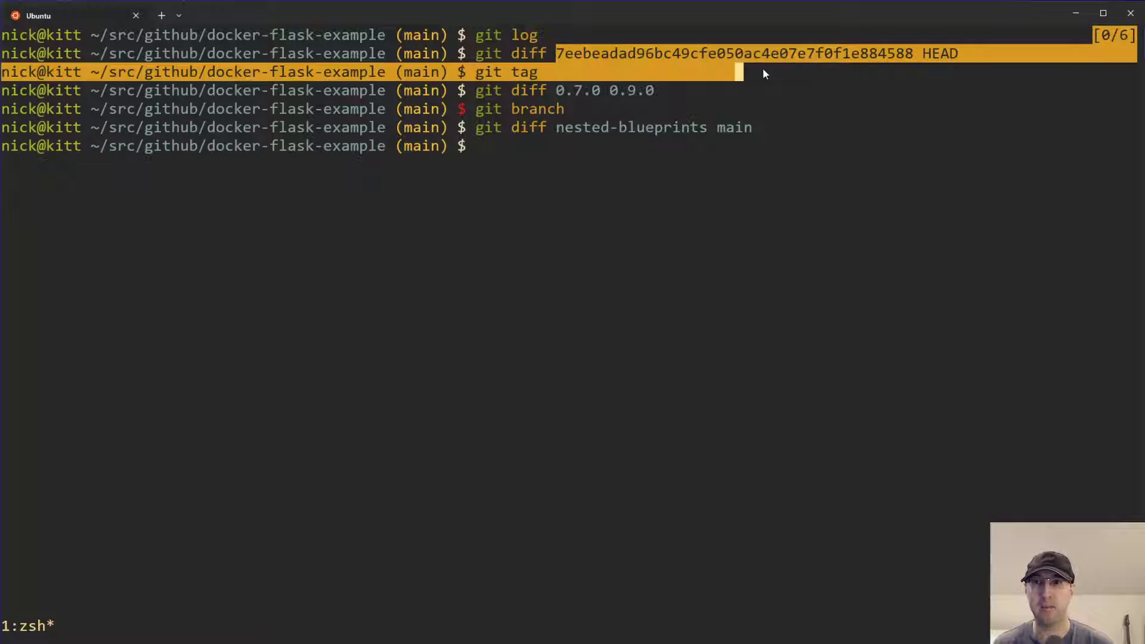
# Diff commit 7eebeada against tag 0.9.0 and scroll its output
pyautogui.write('gt')
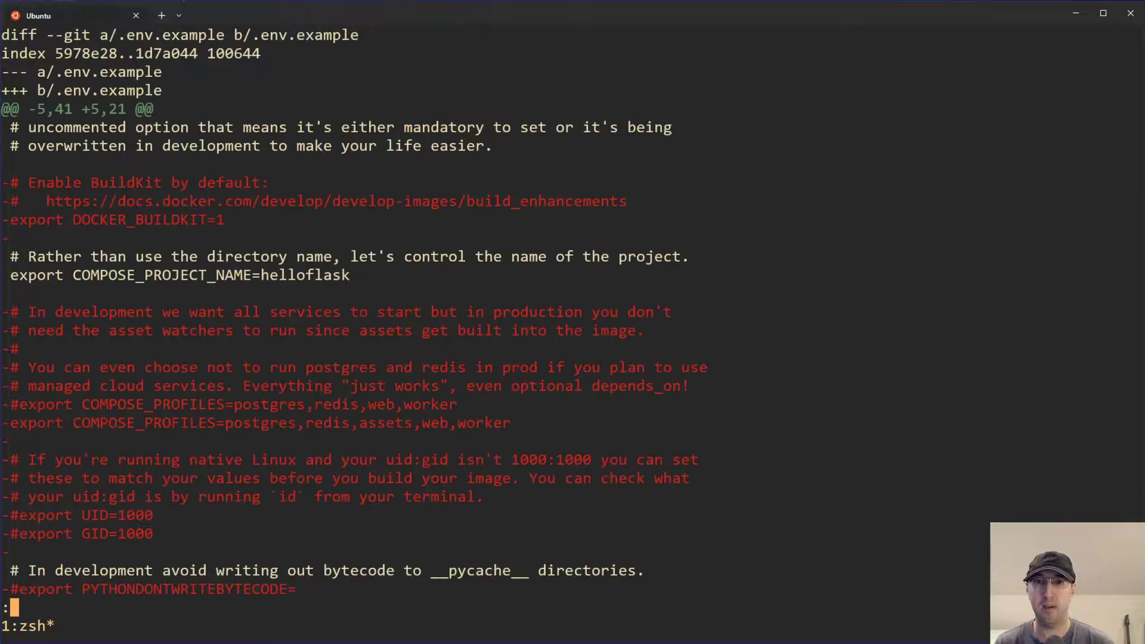
pyautogui.scroll(-3)
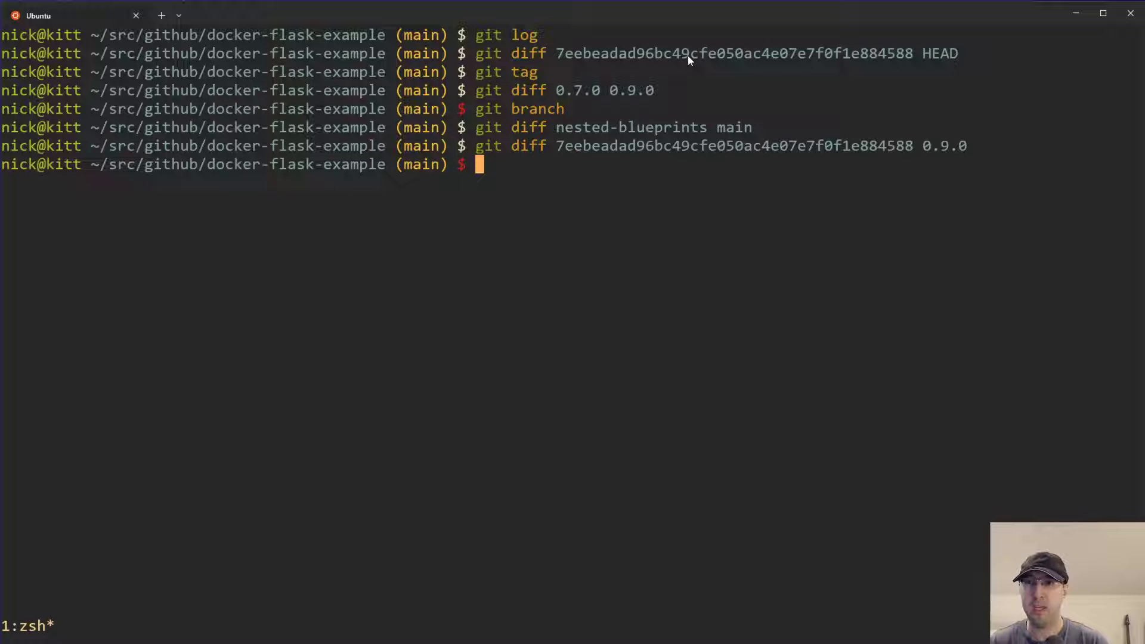
pyautogui.moveTo(592, 136)
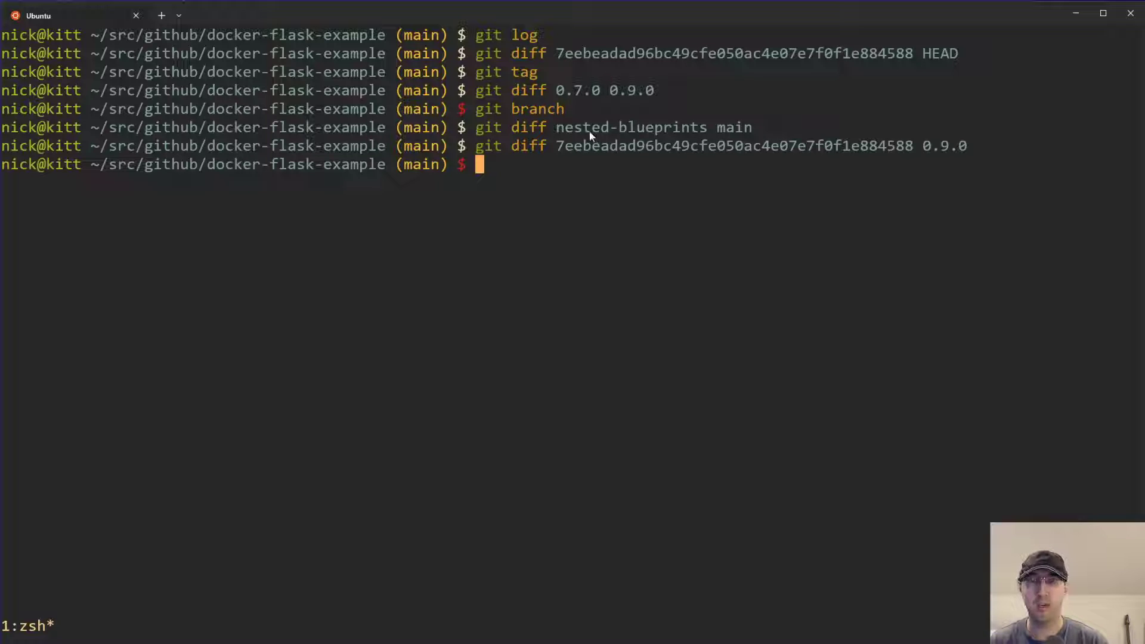
pyautogui.moveTo(502, 467)
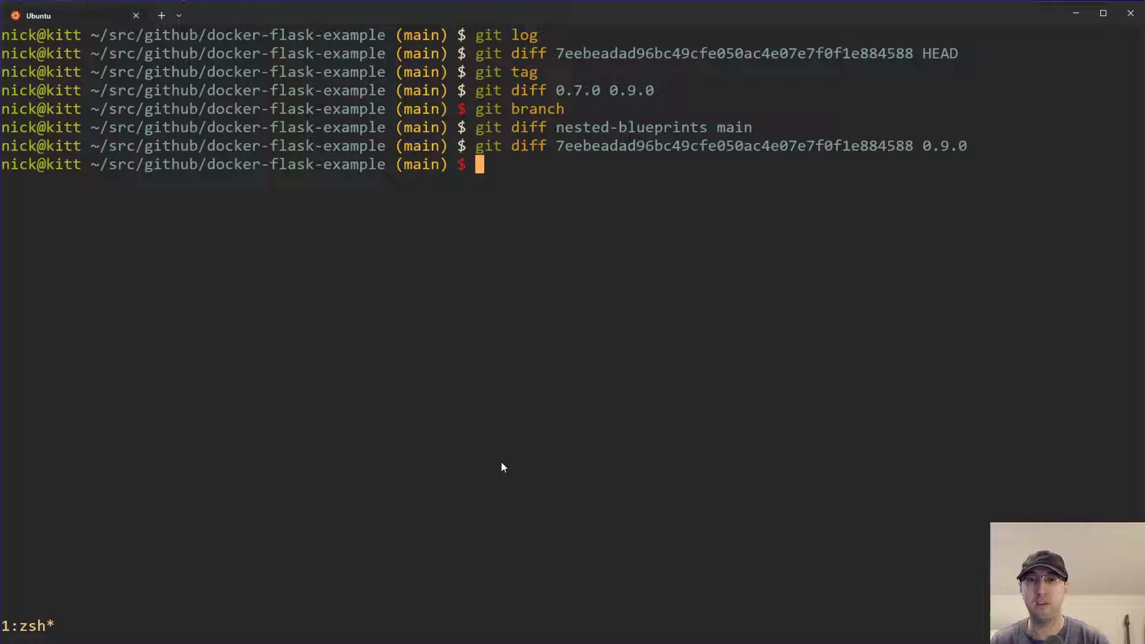
pyautogui.moveTo(427, 432)
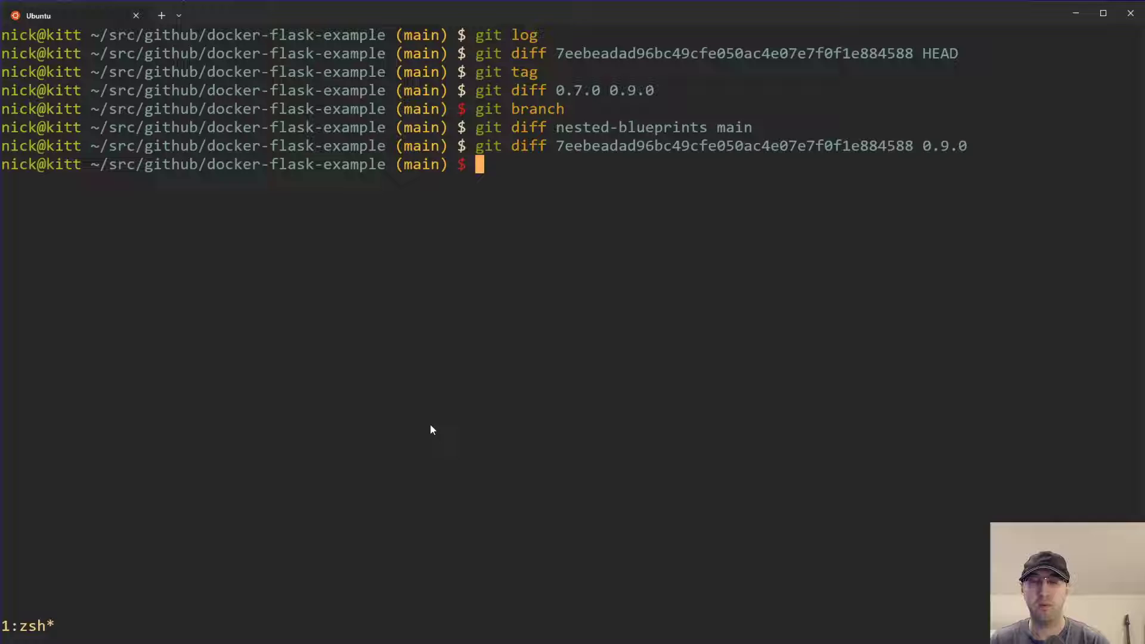
pyautogui.moveTo(386, 251)
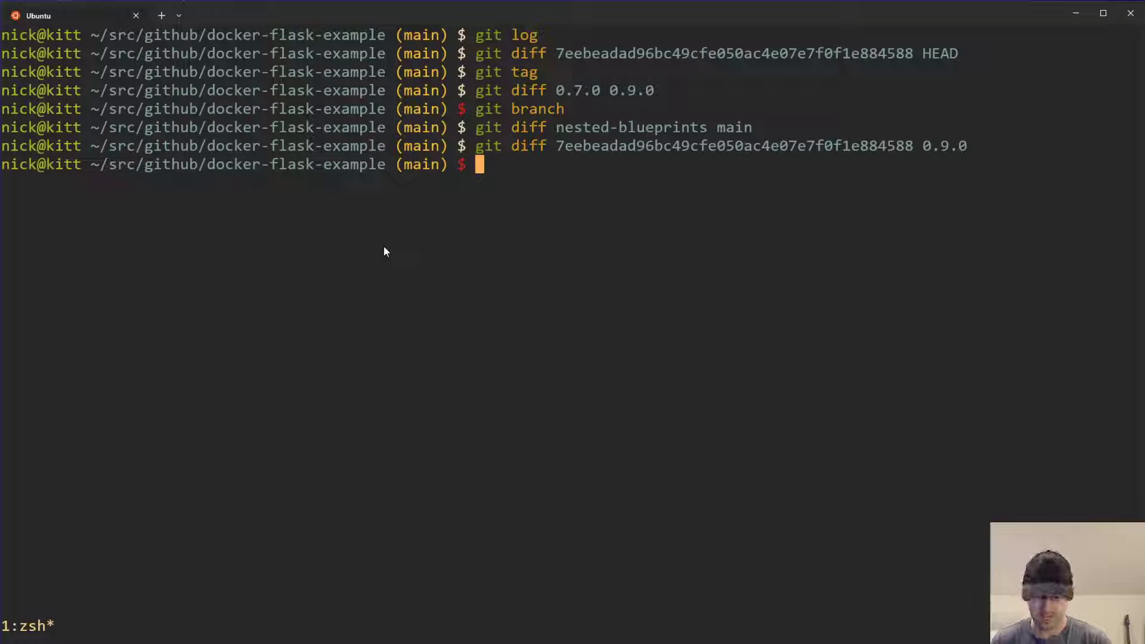
# Launch vim . and select CHANGELOG.md from the fuzzy finder results
pyautogui.write('vim .')
pyautogui.write('chan')
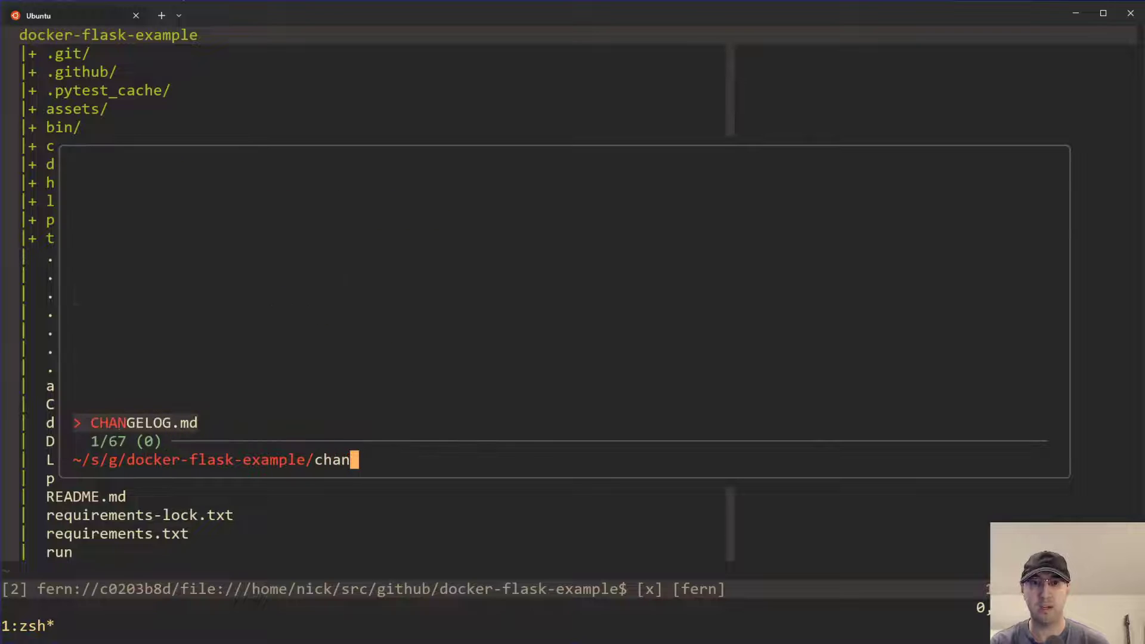
pyautogui.press('Enter')
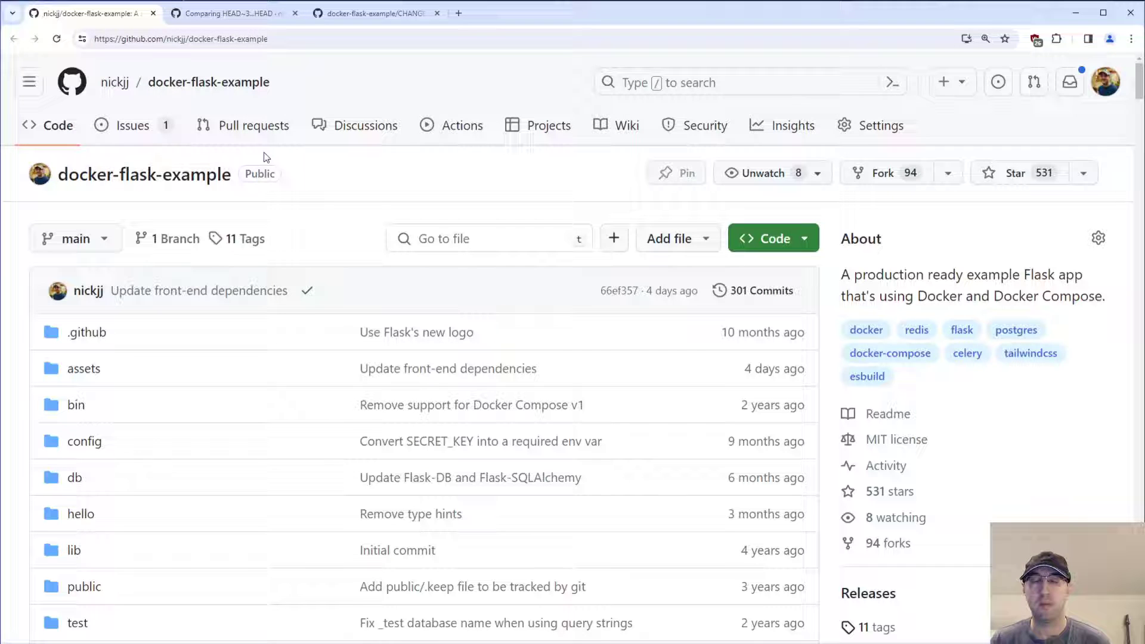
pyautogui.click(230, 13)
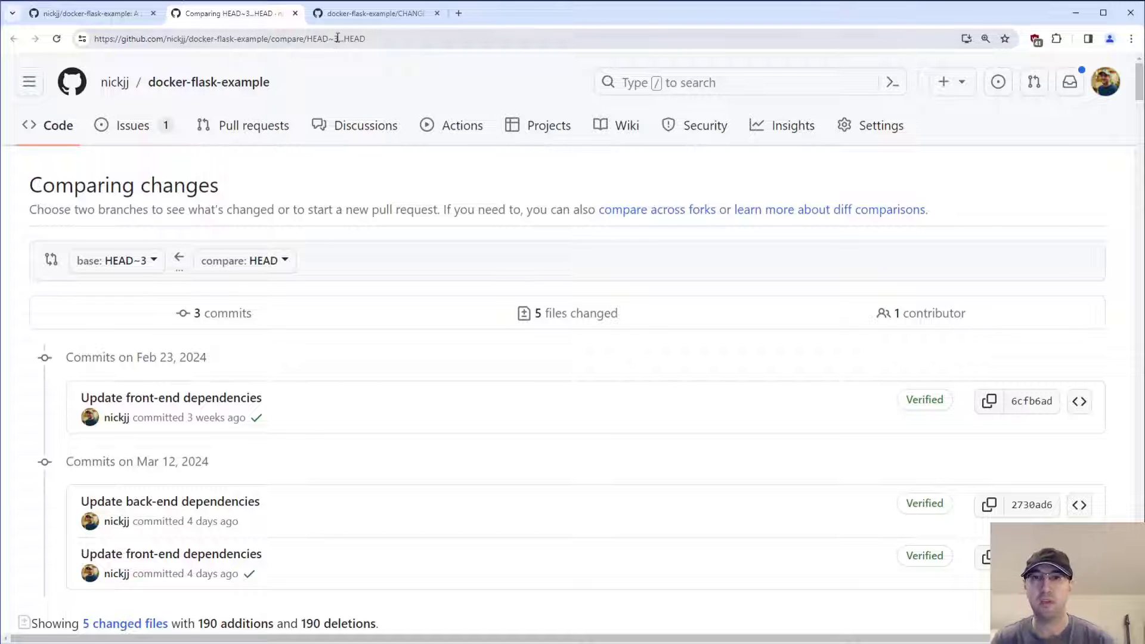
pyautogui.moveTo(207, 264)
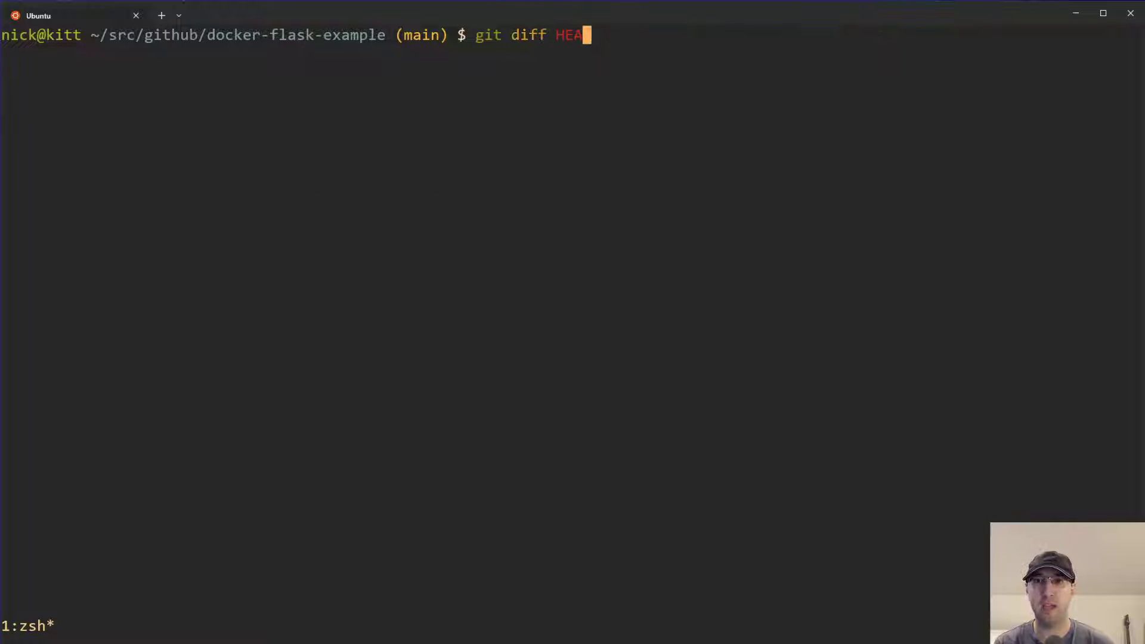
# Diff HEAD~3 against HEAD, page through CHANGELOG, package.json and yarn.lock changes, and quit
pyautogui.write('D~3 HEAD')
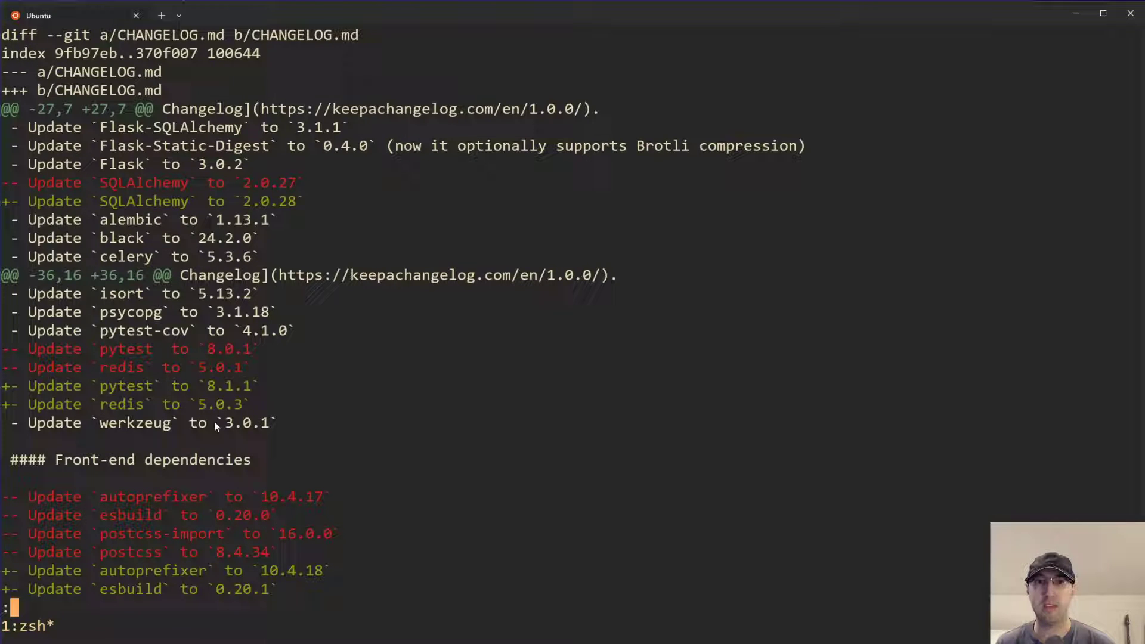
pyautogui.moveTo(226, 365)
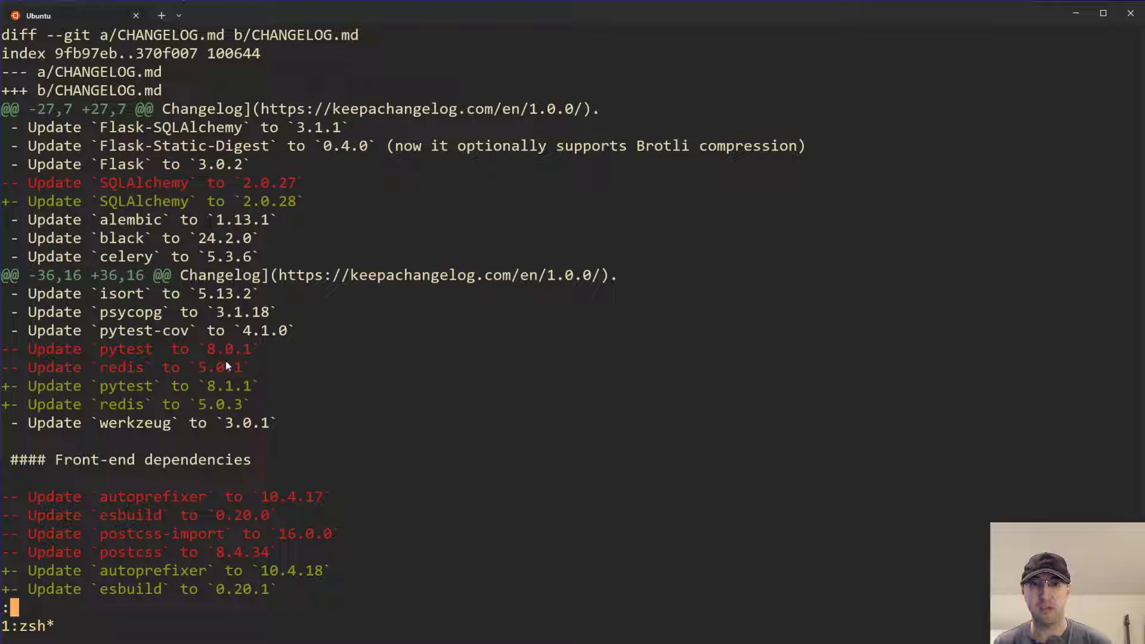
pyautogui.scroll(-3)
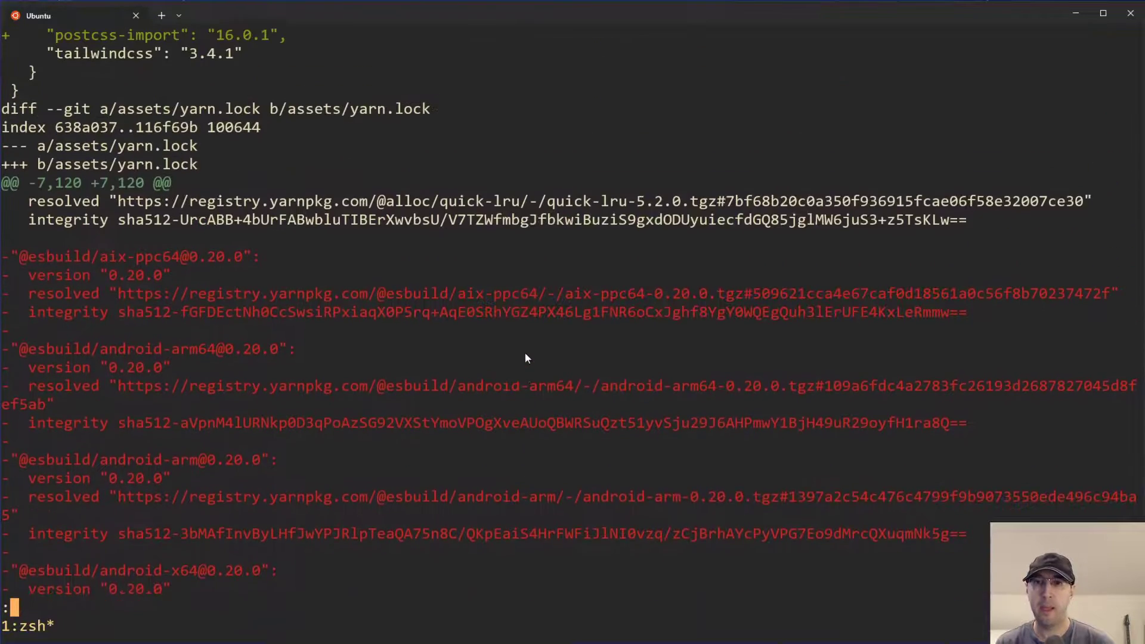
pyautogui.scroll(-3)
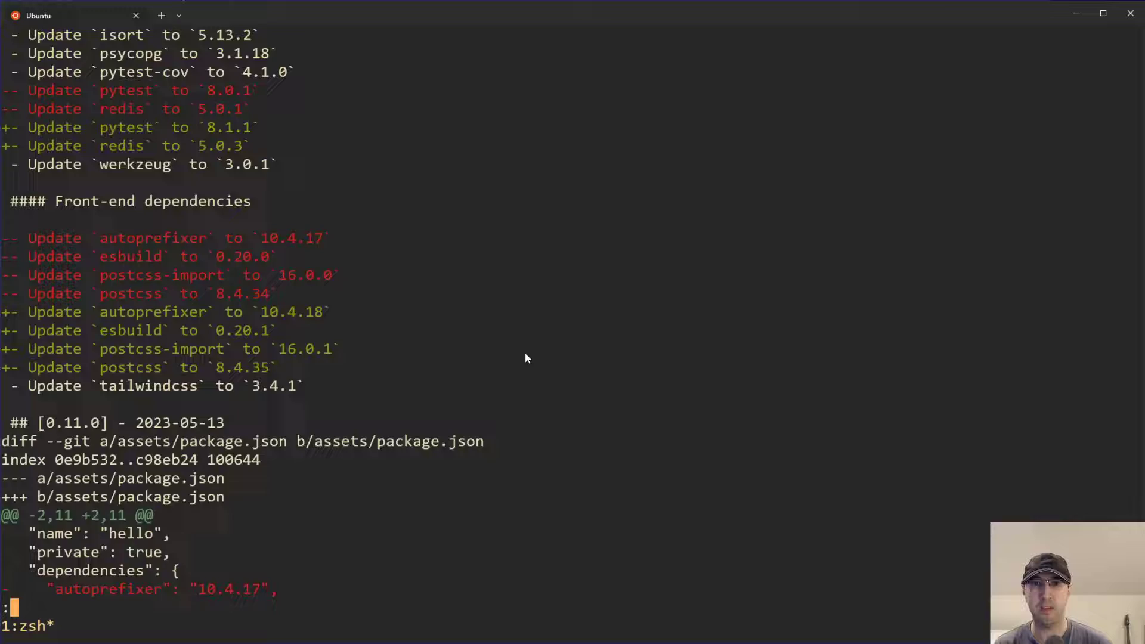
pyautogui.press('q')
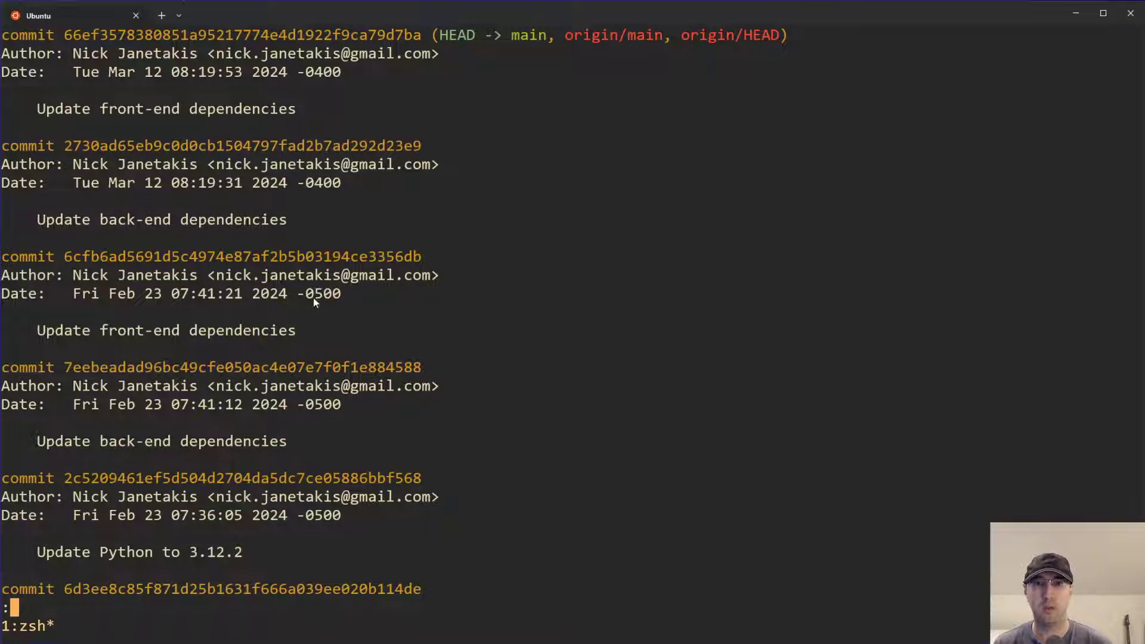
pyautogui.moveTo(142, 361)
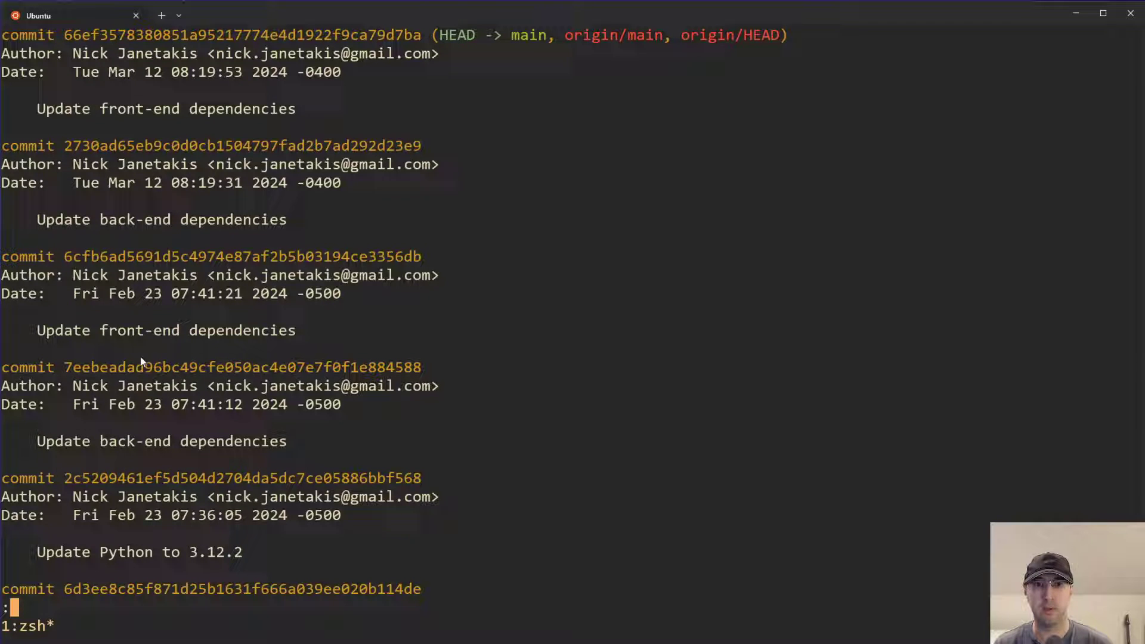
pyautogui.moveTo(494, 268)
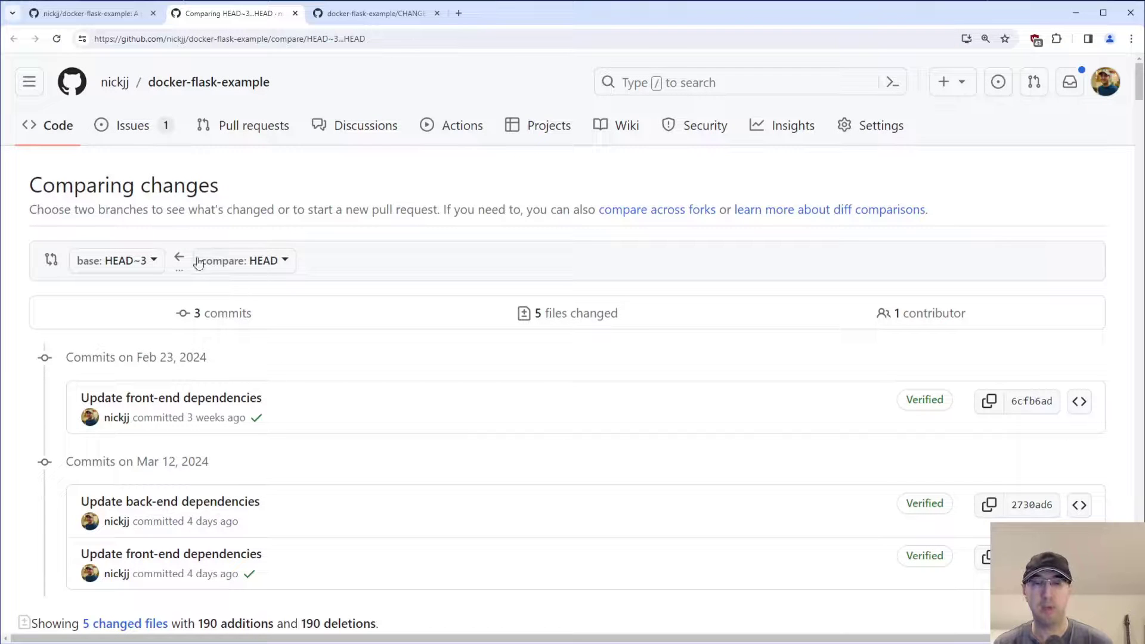
pyautogui.scroll(-3)
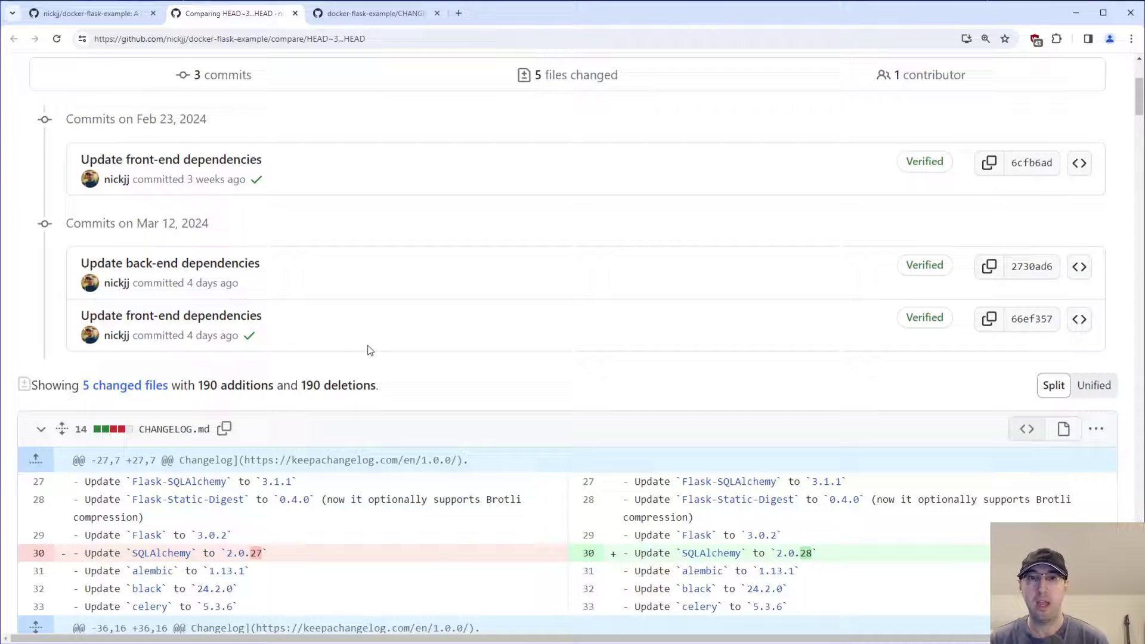
pyautogui.scroll(-3)
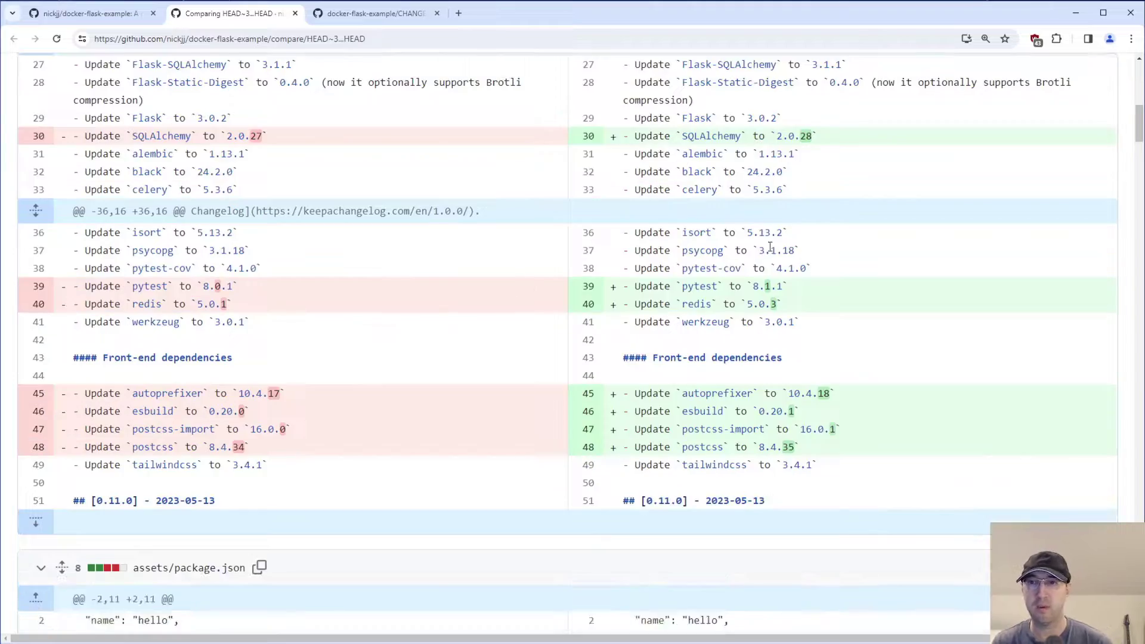
pyautogui.scroll(-3)
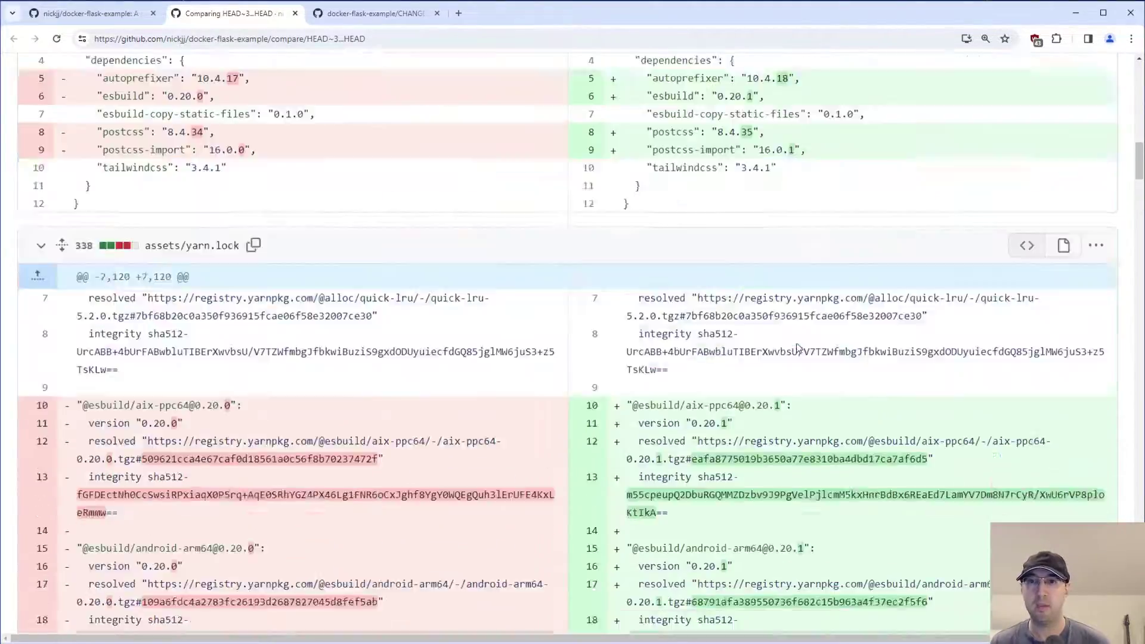
pyautogui.scroll(3)
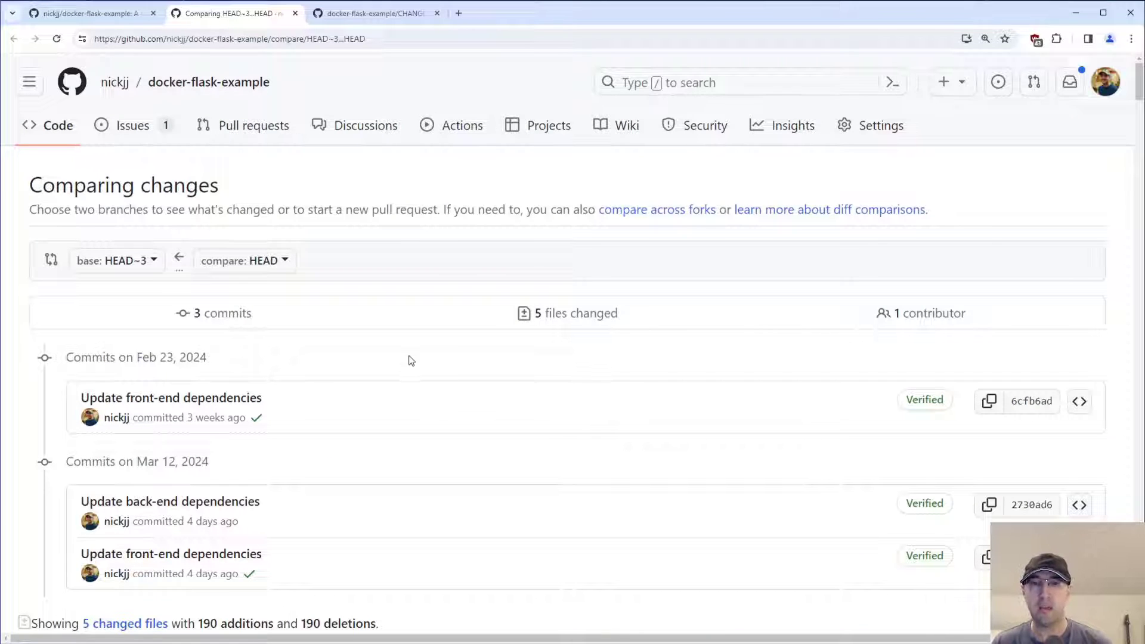
pyautogui.click(113, 260)
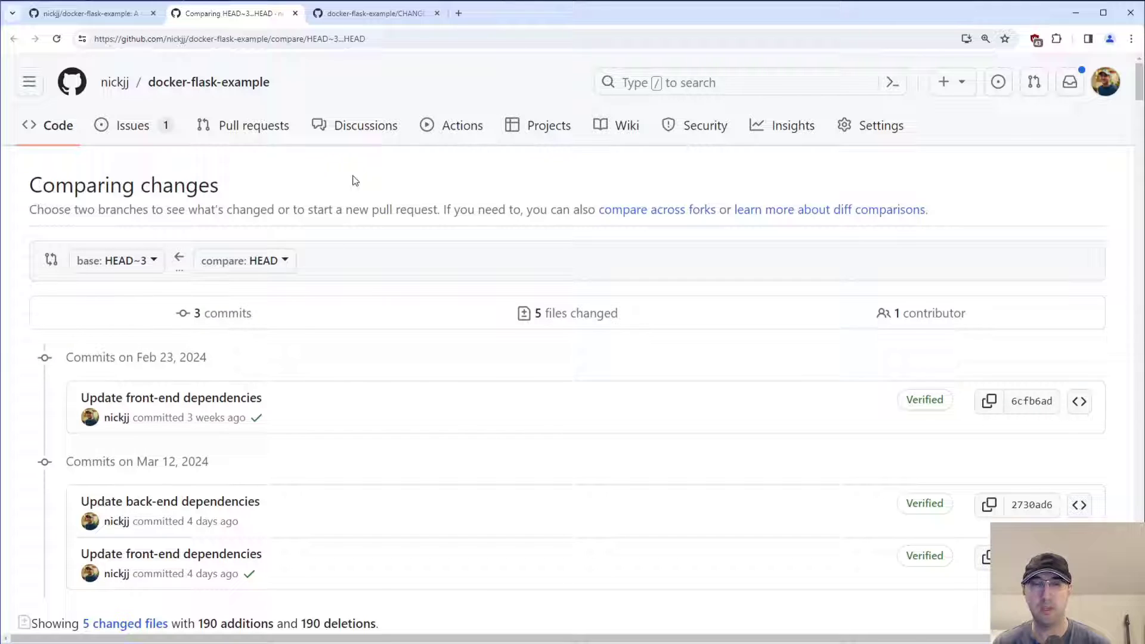
pyautogui.moveTo(192, 159)
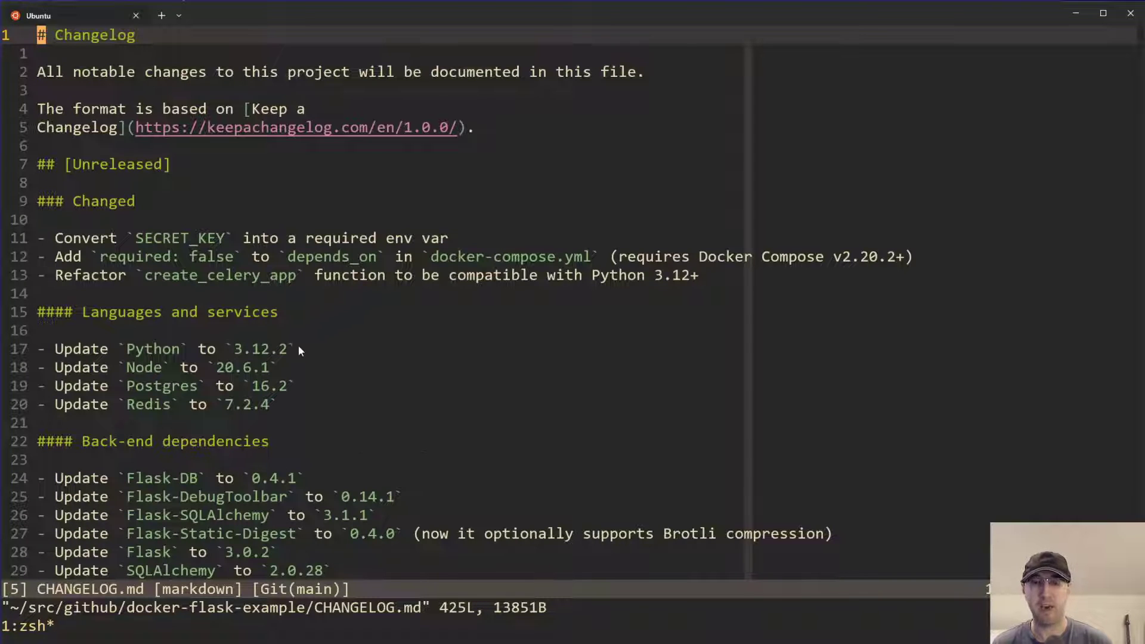
# Scroll CHANGELOG.md in Vim down to its per-release GitHub compare links
pyautogui.scroll(-3)
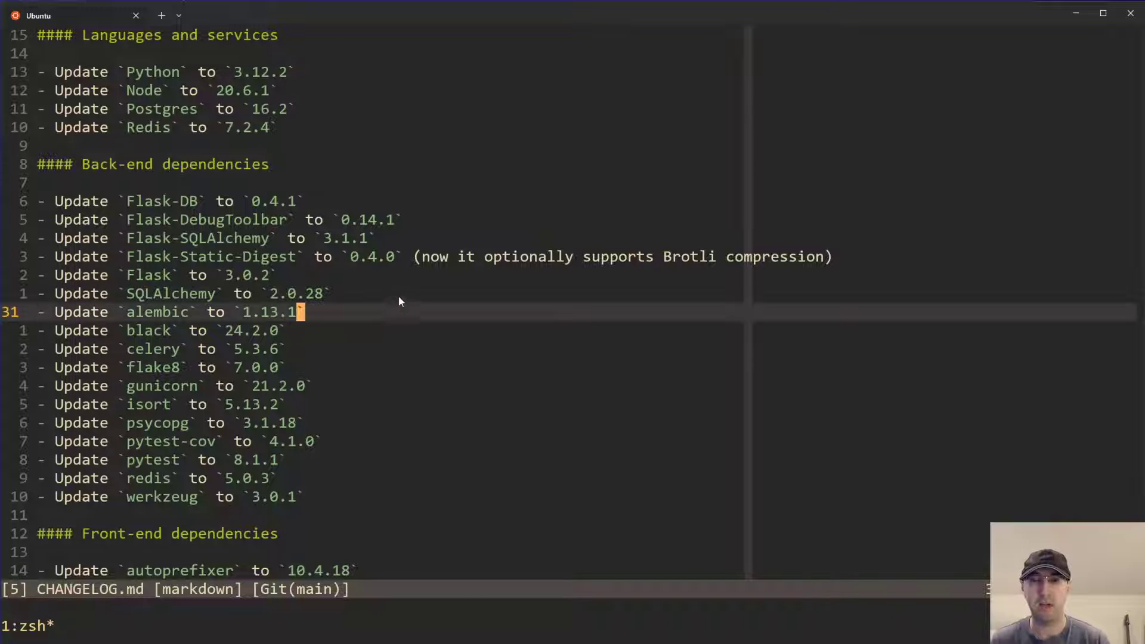
pyautogui.scroll(-3)
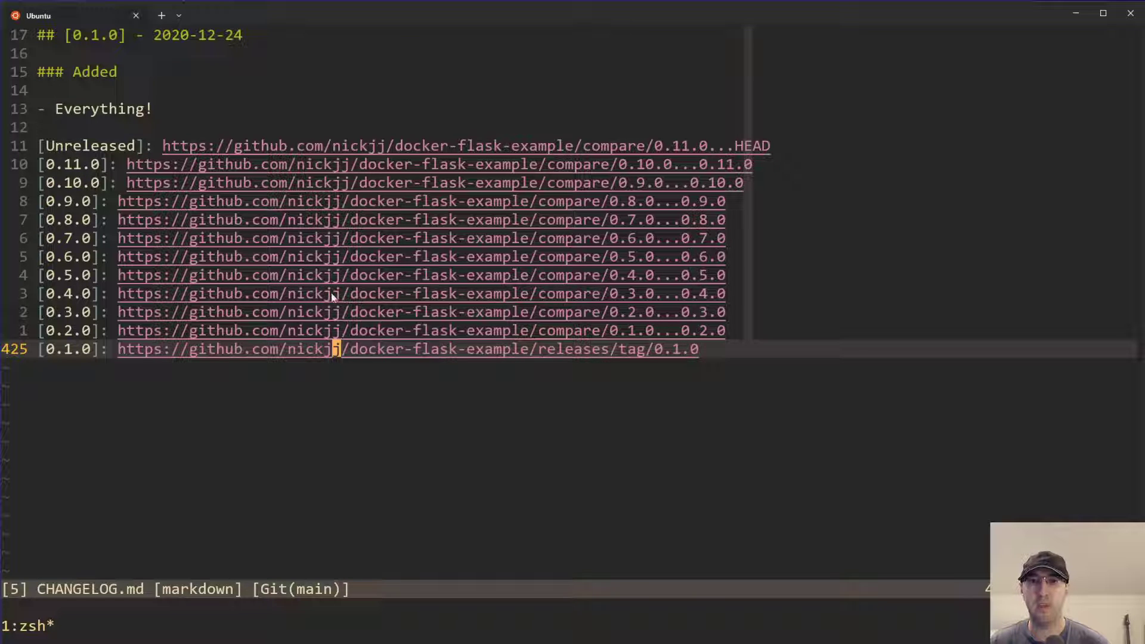
pyautogui.moveTo(544, 171)
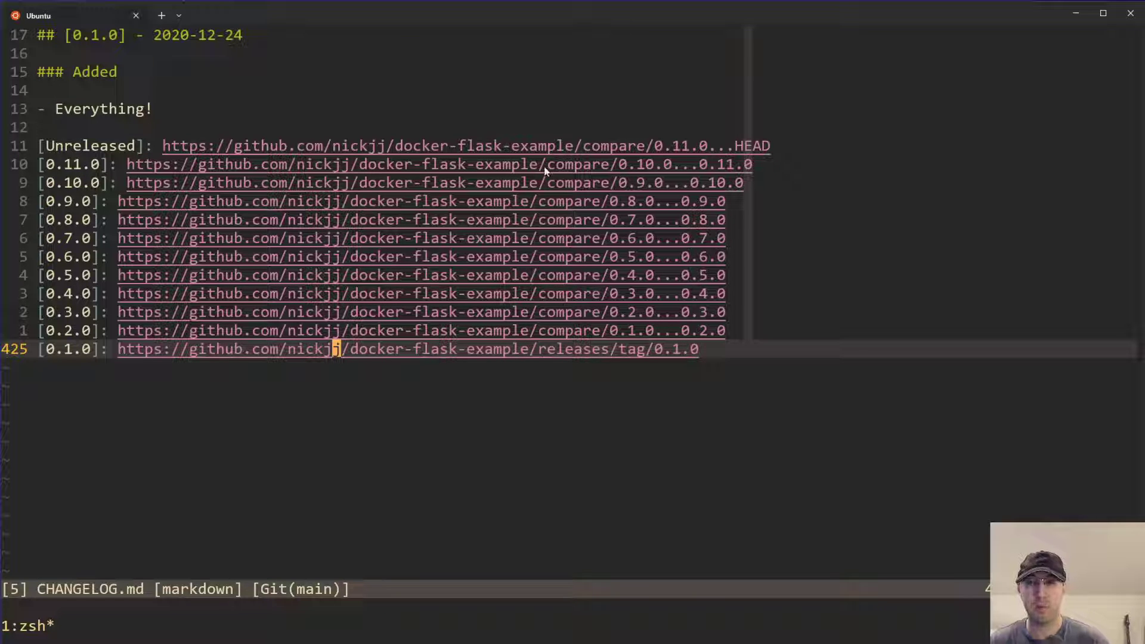
pyautogui.moveTo(653, 159)
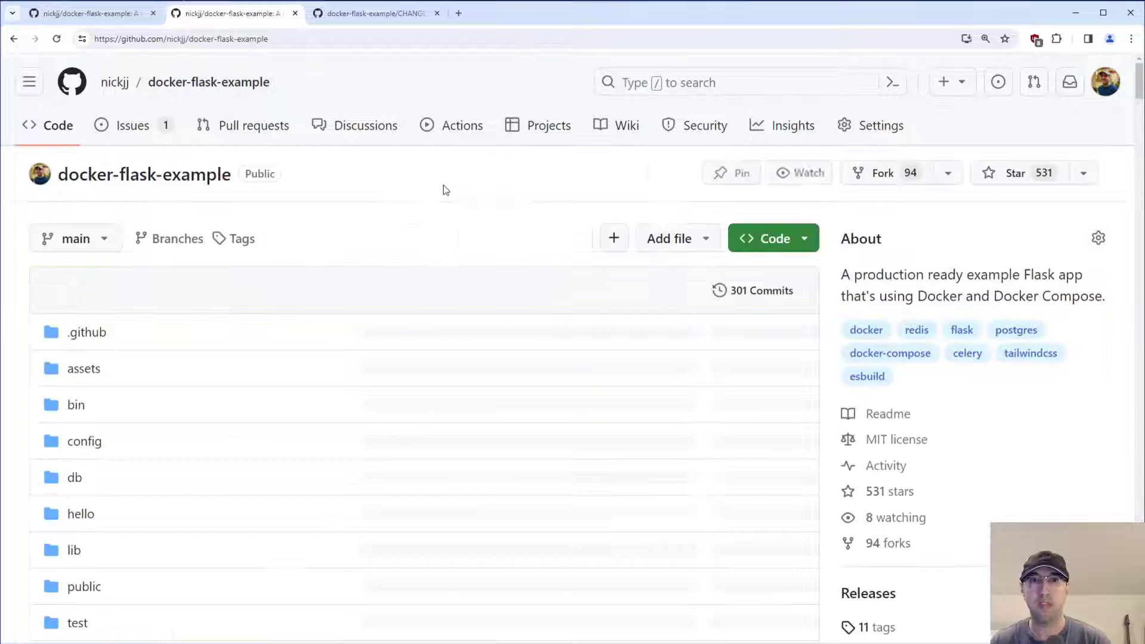
# Select CHANGELOG.md from the repository file list and scroll into it
pyautogui.scroll(-3)
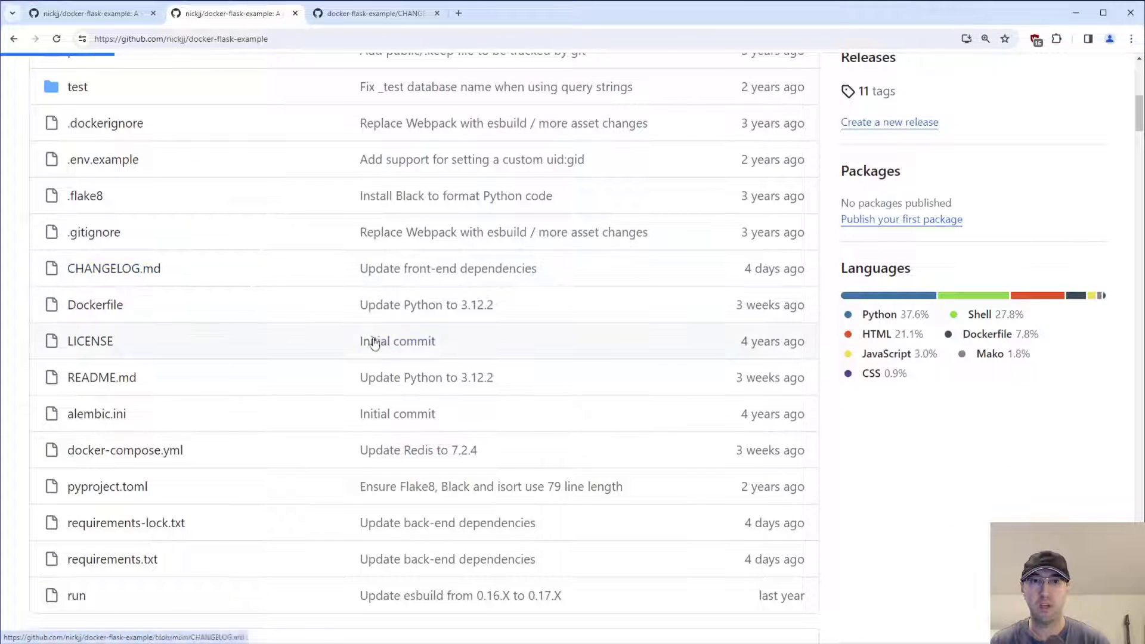
pyautogui.click(114, 268)
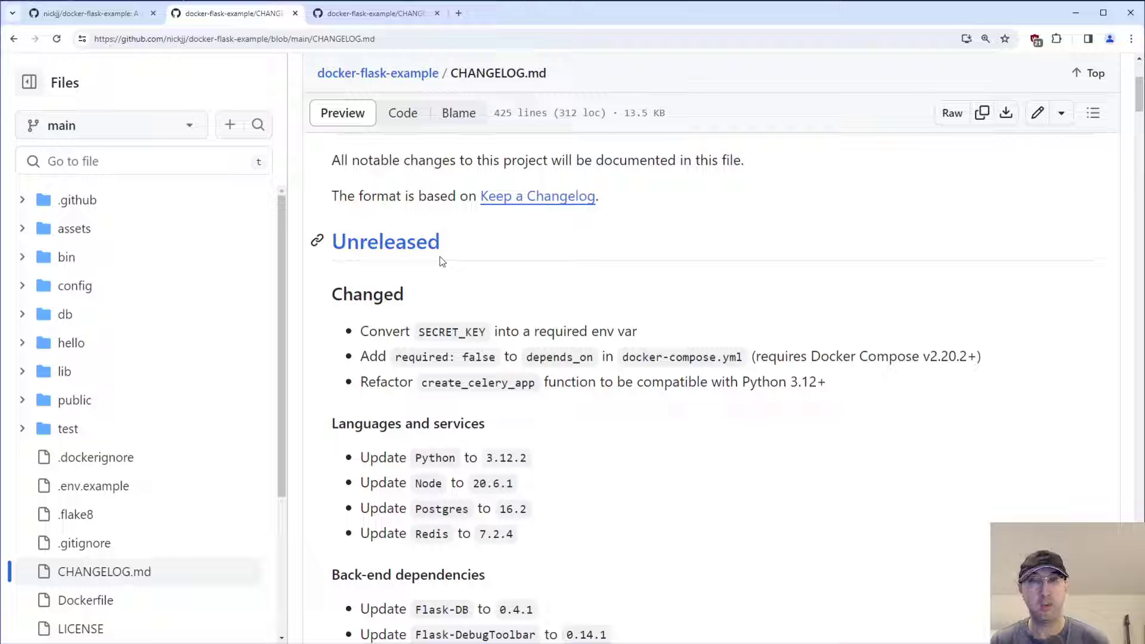
pyautogui.scroll(-3)
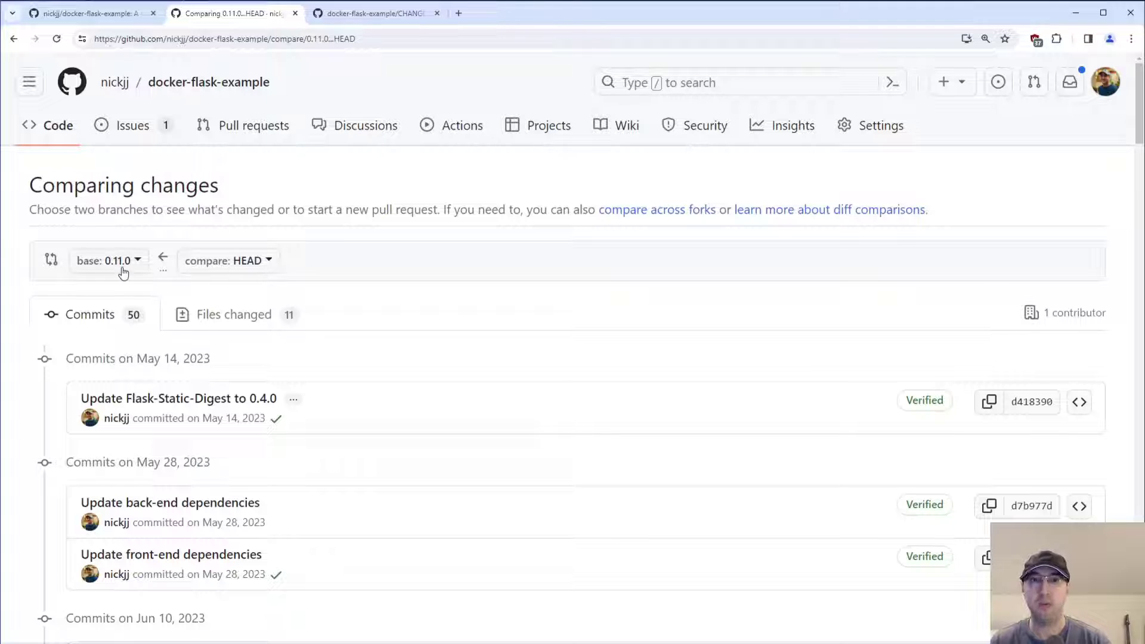
pyautogui.moveTo(656, 210)
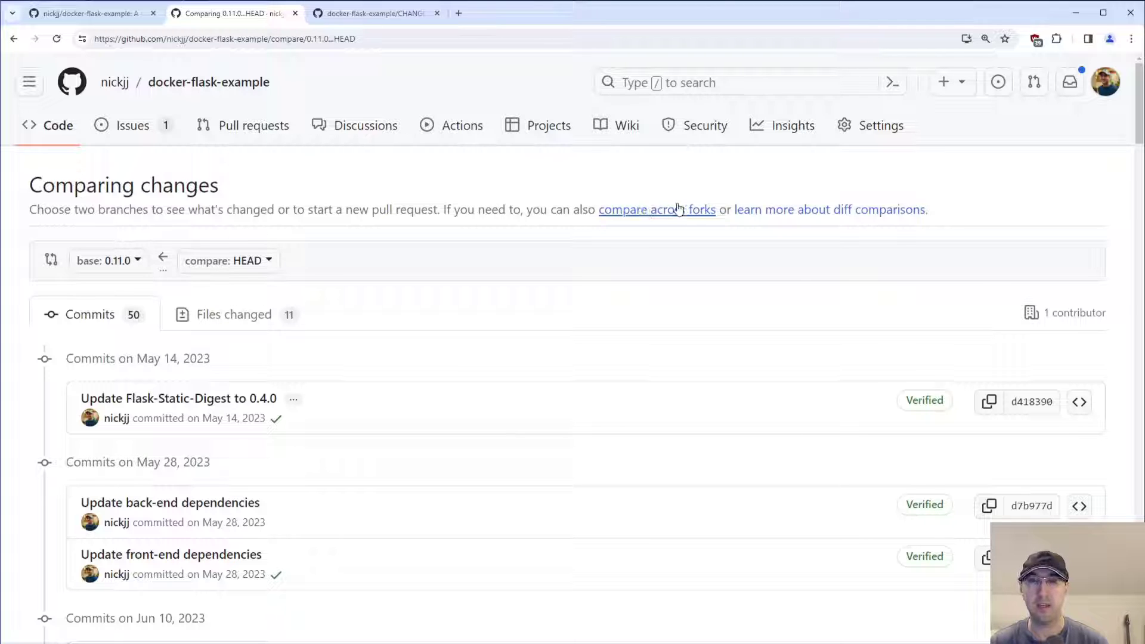
# Browse the 0.11.0-to-HEAD commits, inspect the Flask-Static-Digest 0.4.0 commit, and return to CHANGELOG.md
pyautogui.scroll(-3)
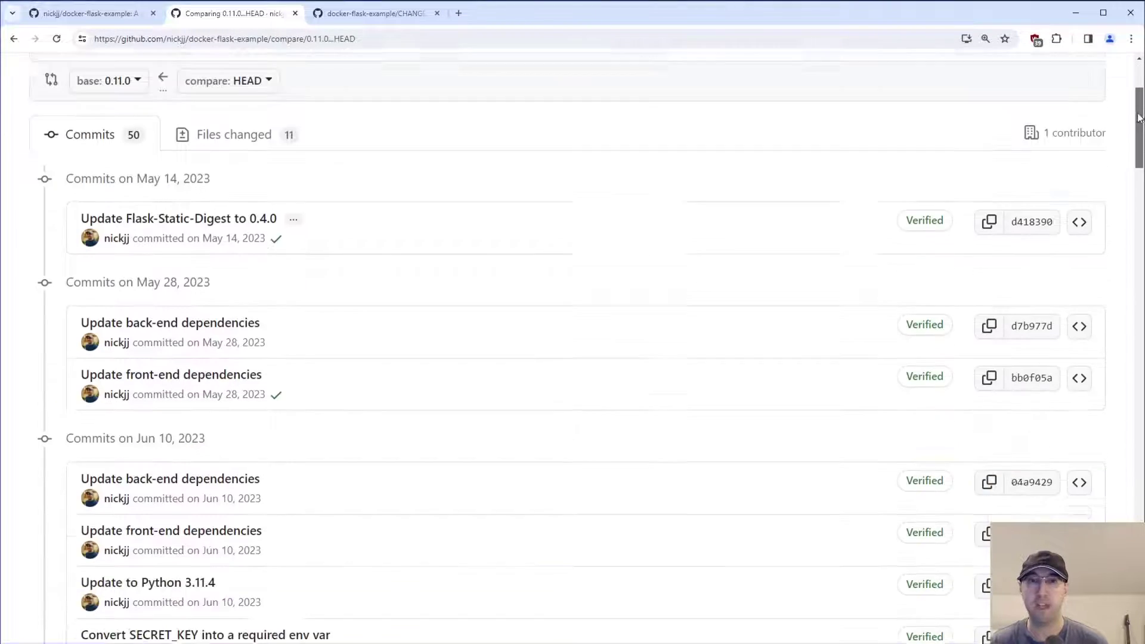
pyautogui.scroll(-3)
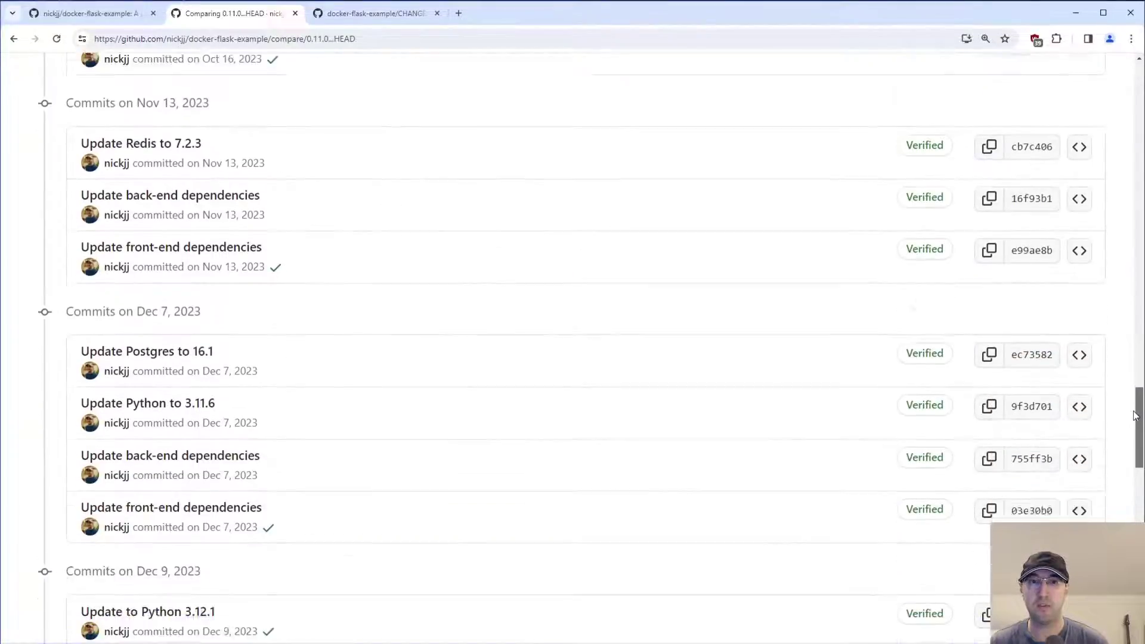
pyautogui.scroll(-3)
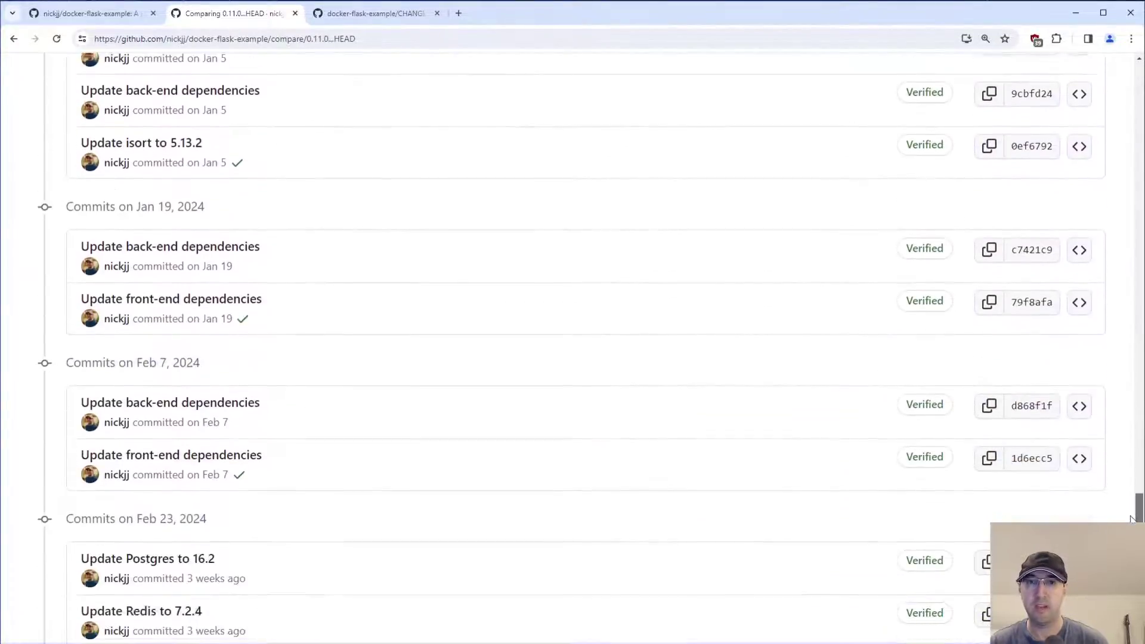
pyautogui.scroll(3)
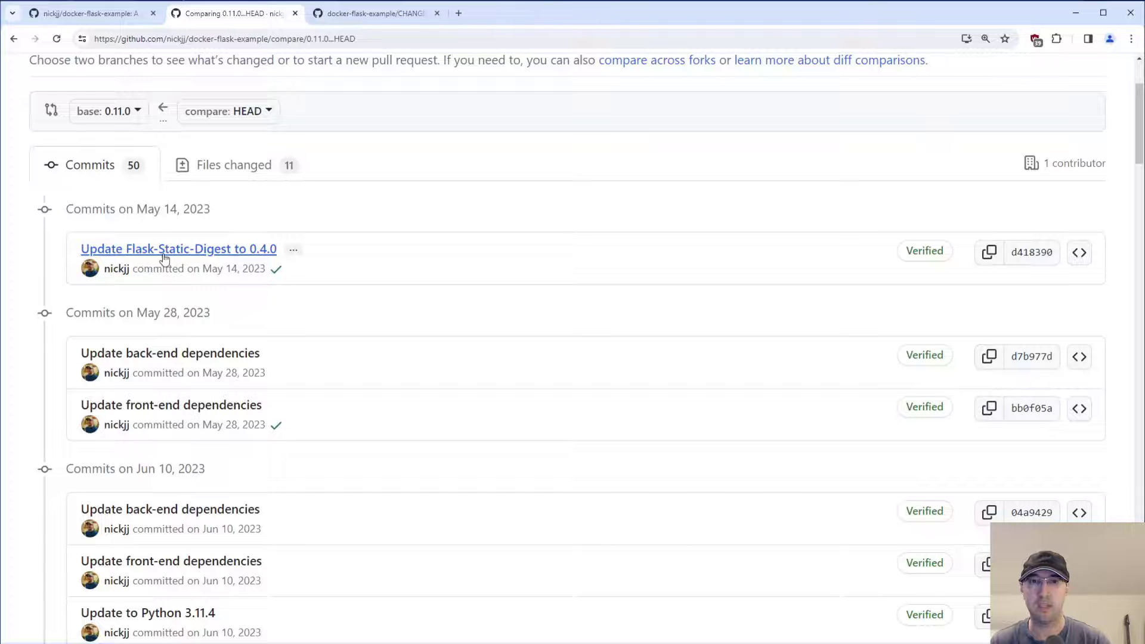
pyautogui.click(178, 248)
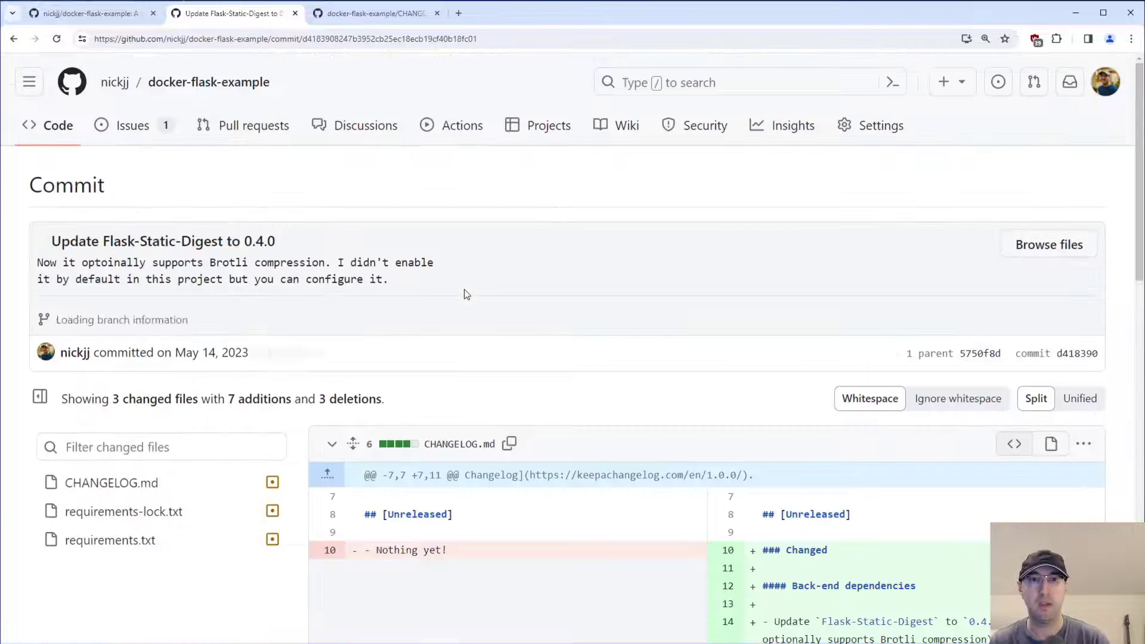
pyautogui.scroll(-3)
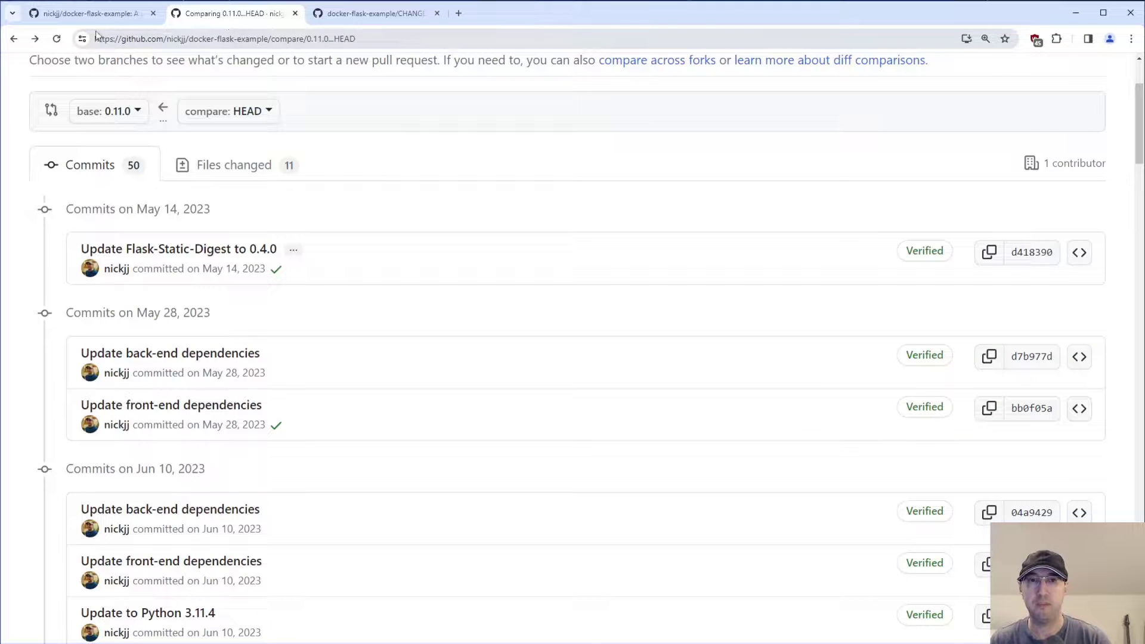
pyautogui.click(375, 13)
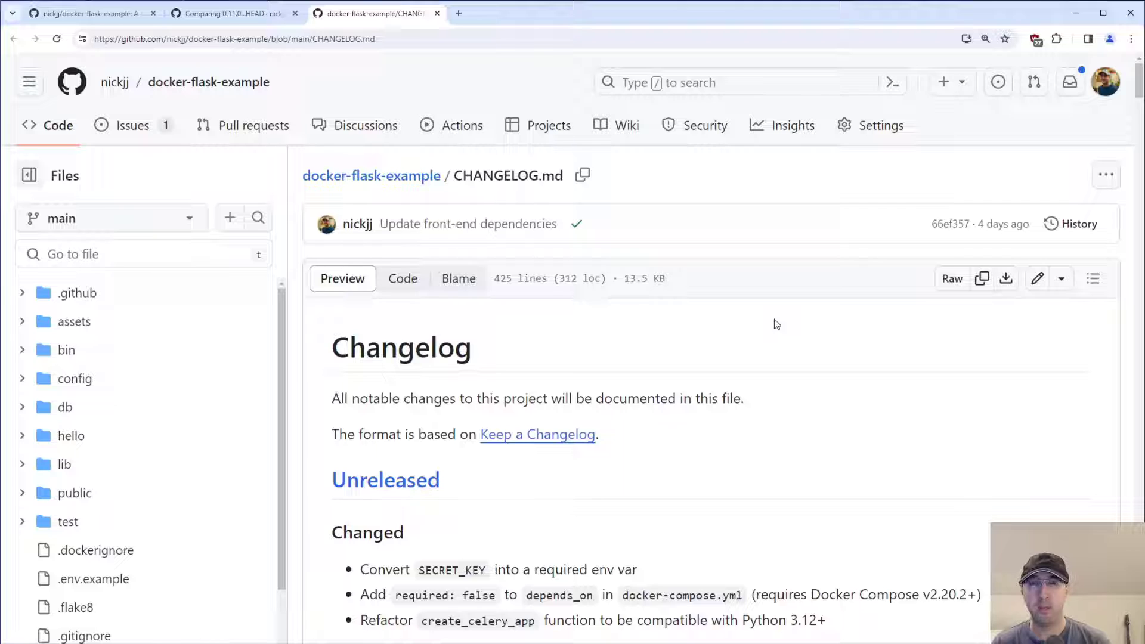
pyautogui.moveTo(703, 327)
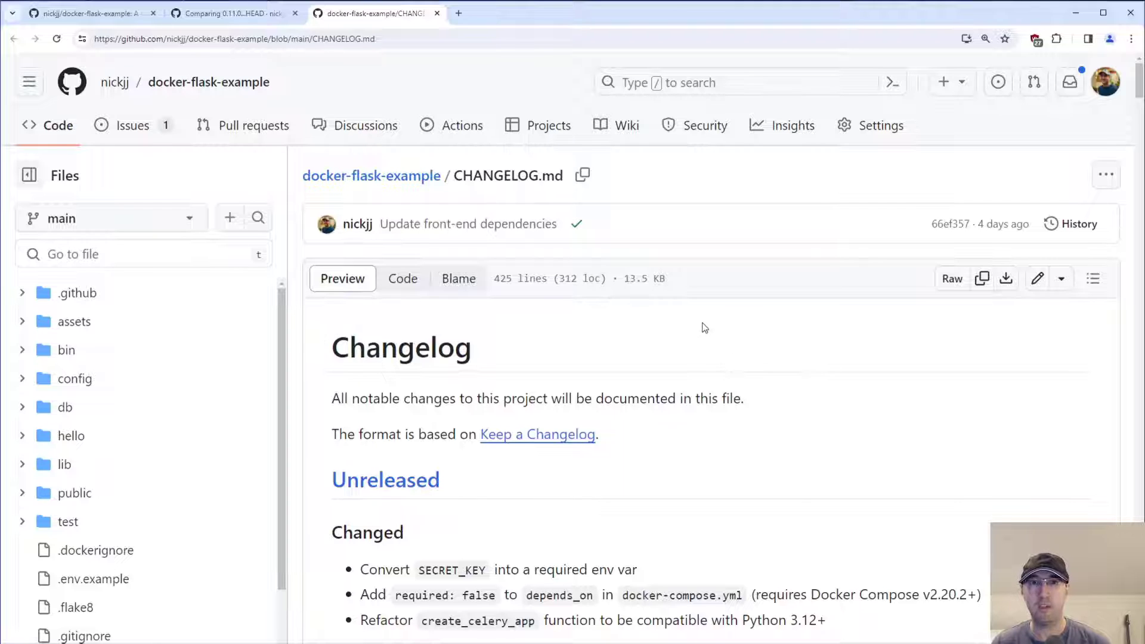